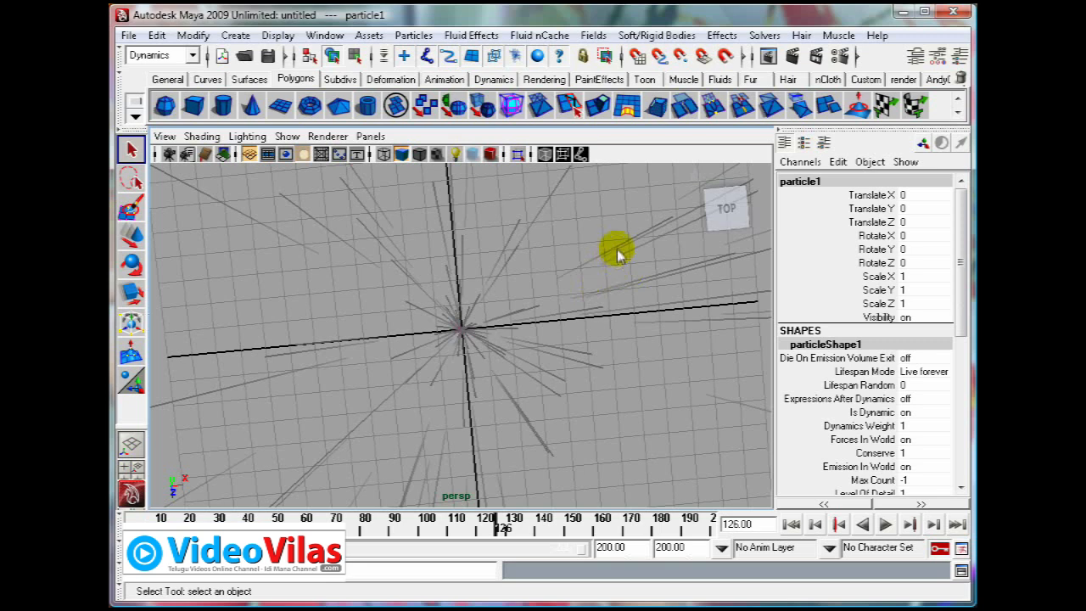
Show the Outliner with the scene's nodes alongside particleShape1's attributes.
click(326, 33)
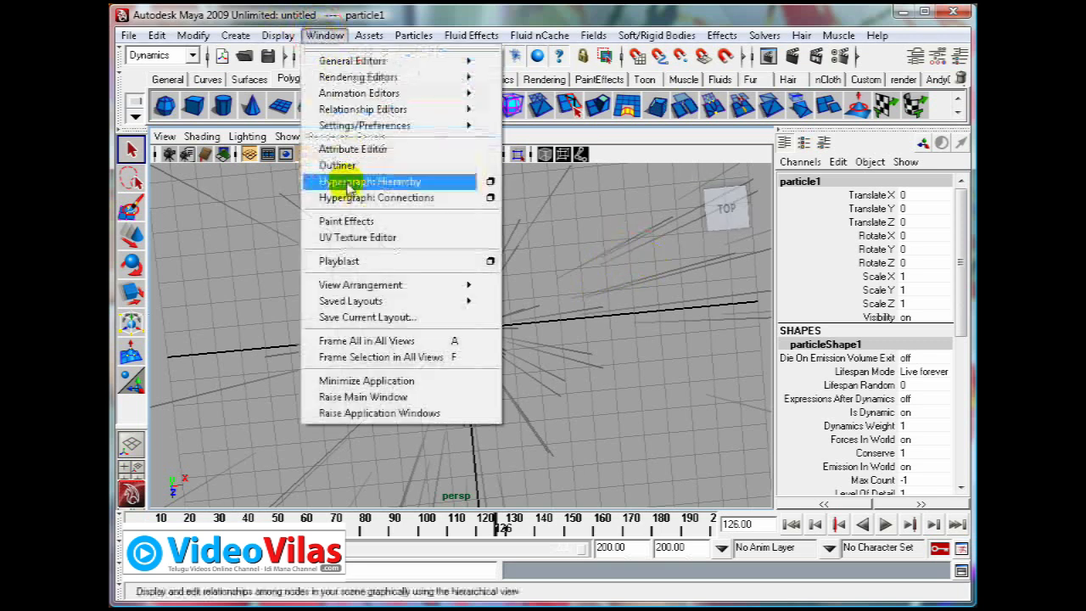
click(340, 165)
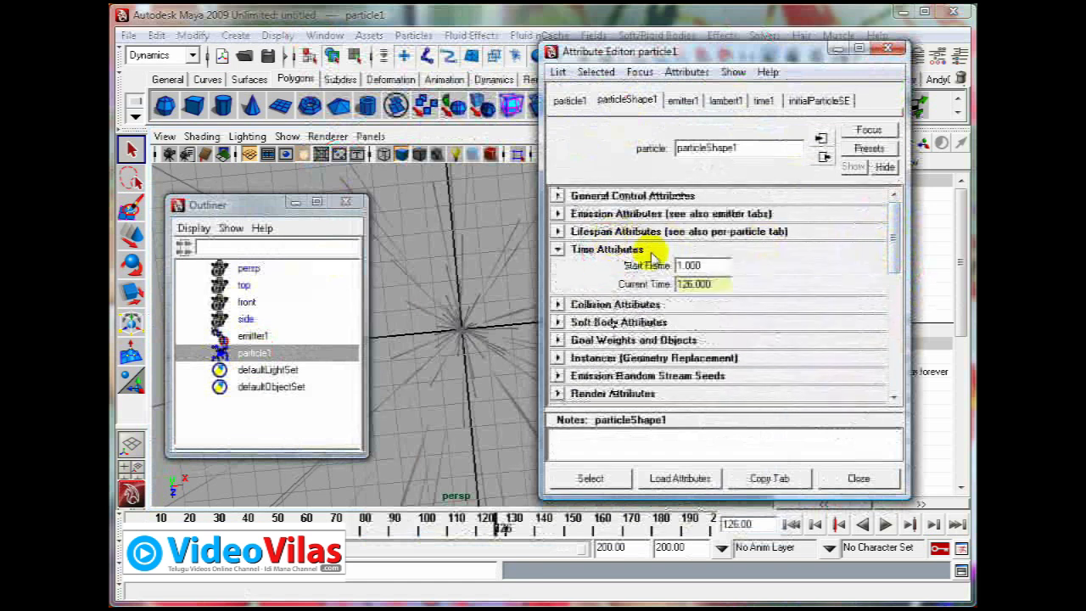
mouse_move(688, 297)
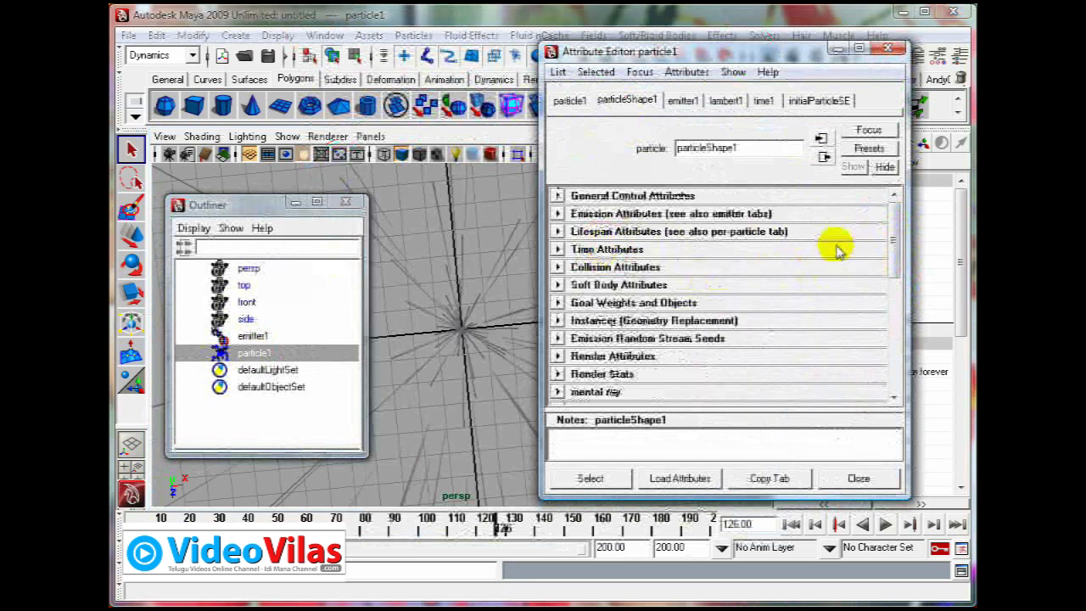
Add a per-particle colour (RGB PP) attribute to the particle shape.
scroll(down, 3)
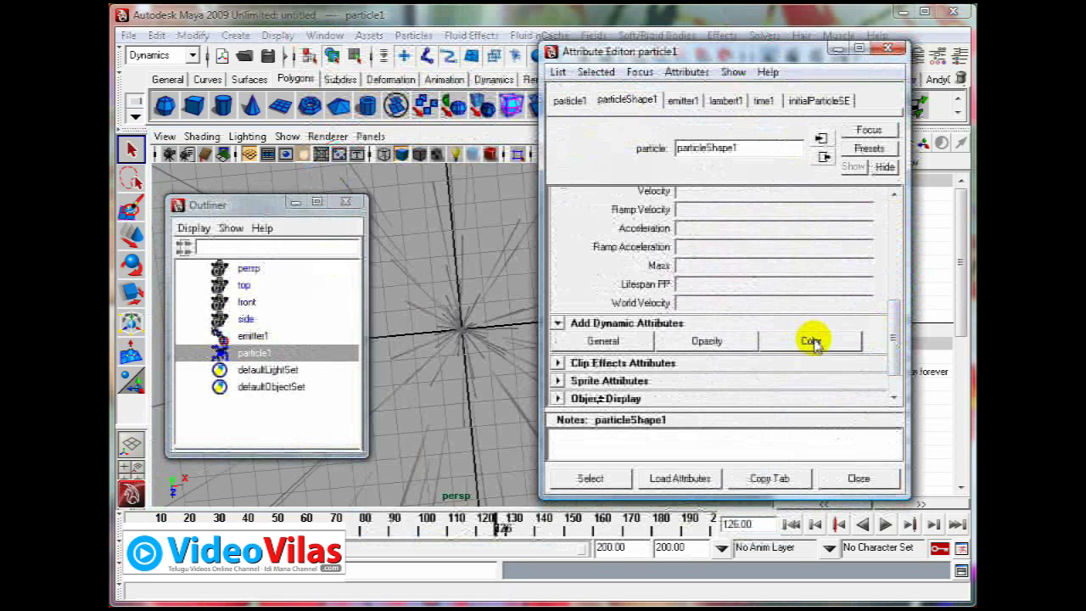
click(812, 341)
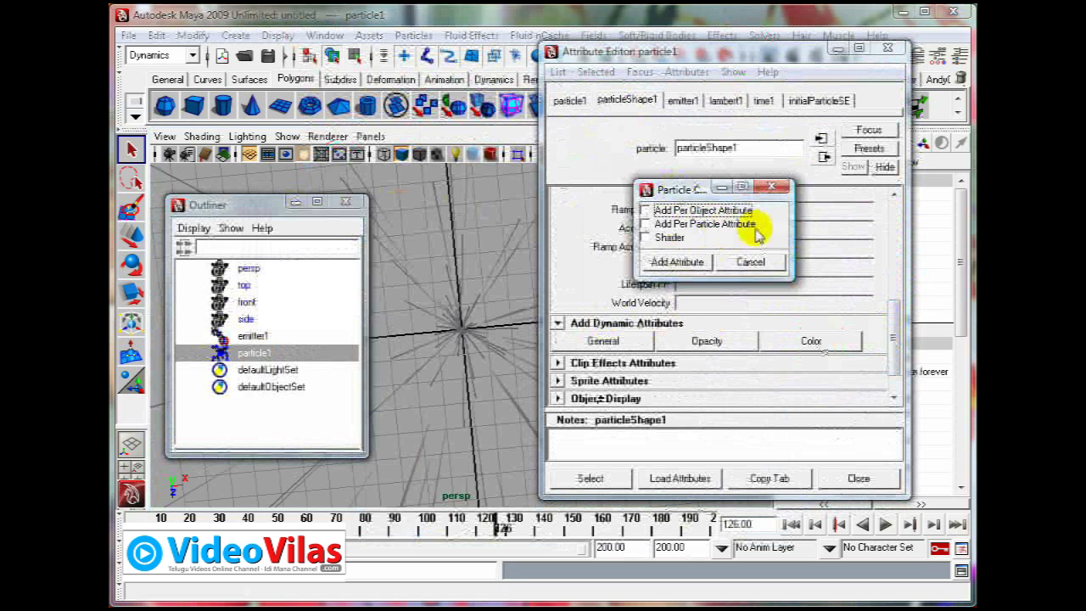
mouse_move(694, 219)
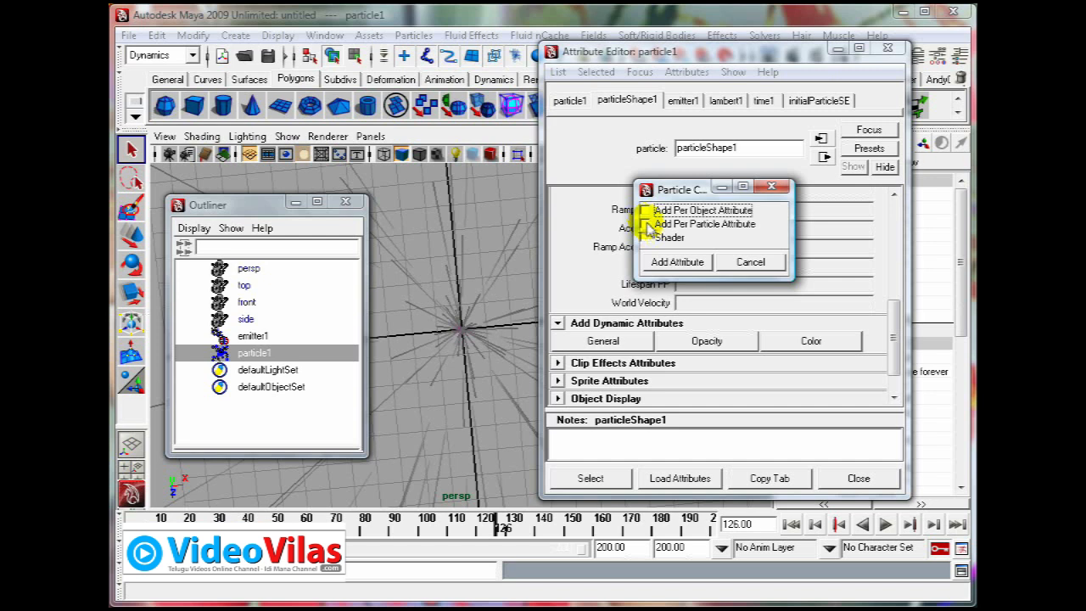
click(649, 224)
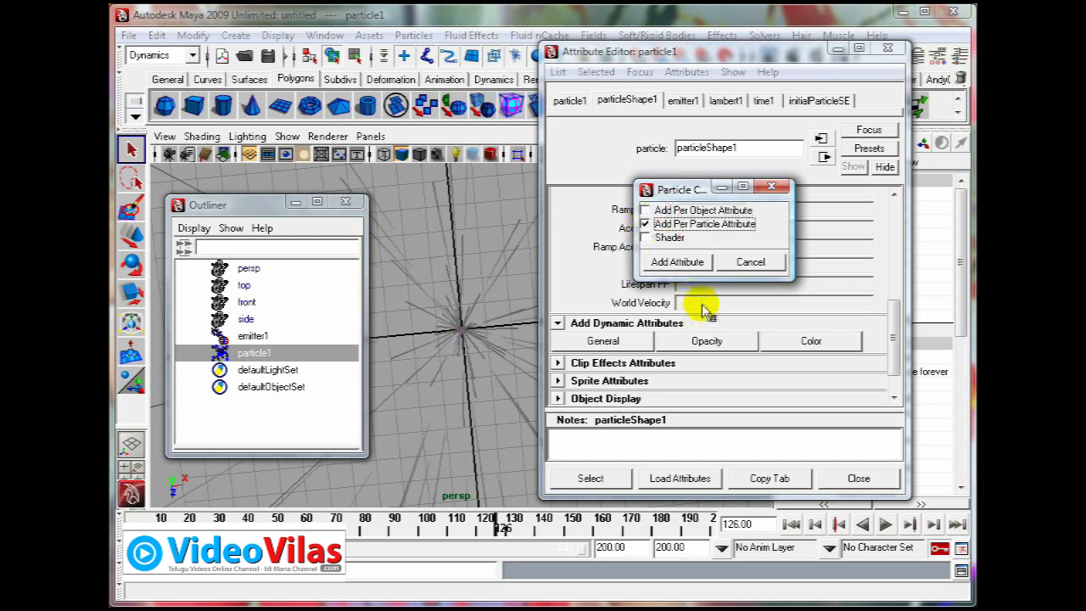
click(676, 261)
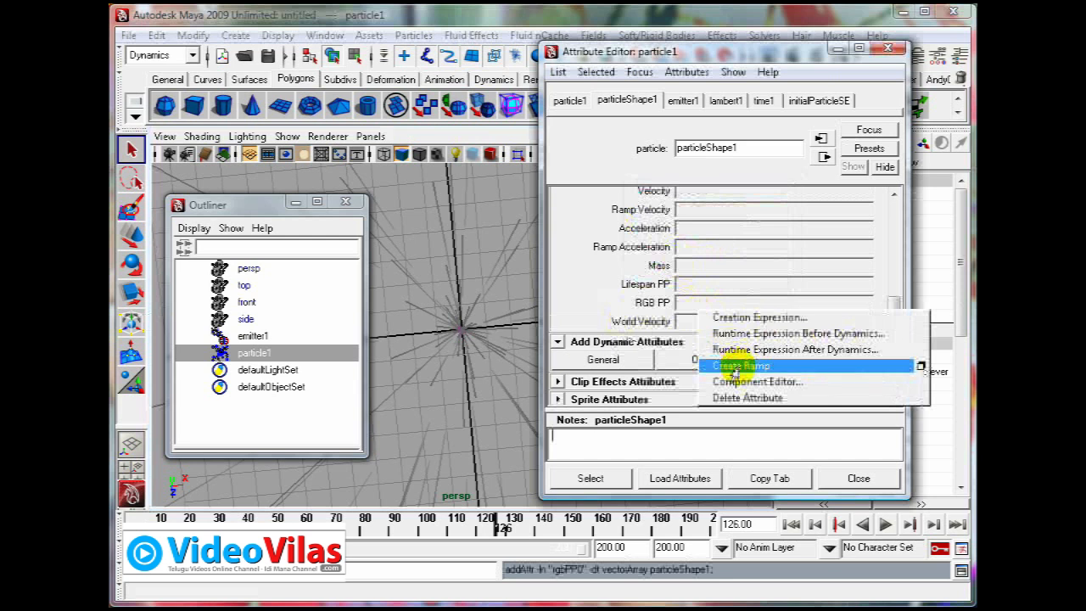
Drive the RGB PP attribute with a newly created colour ramp.
click(741, 364)
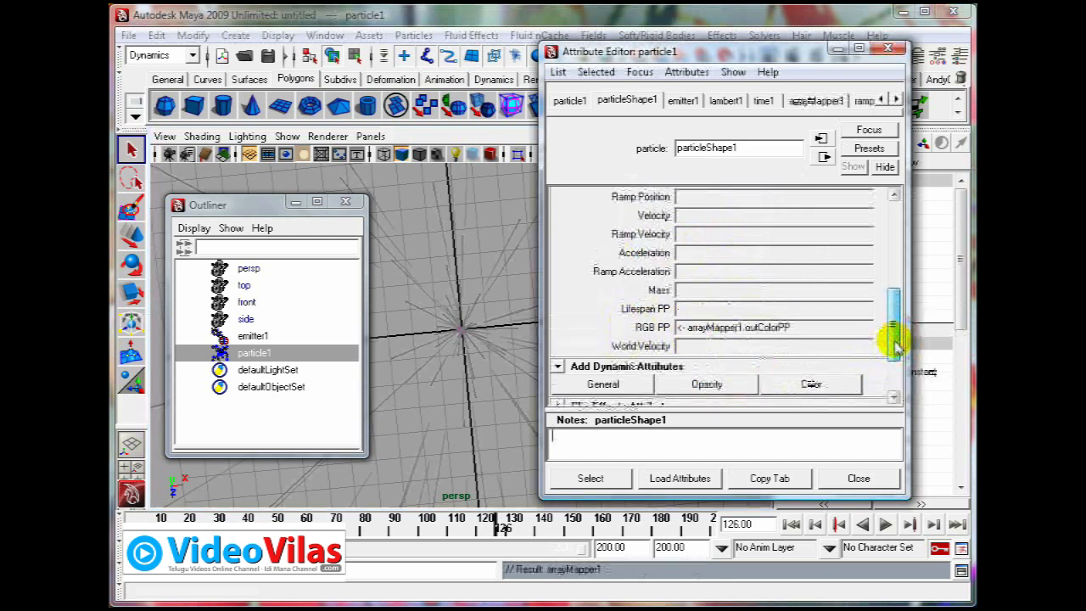
mouse_move(723, 332)
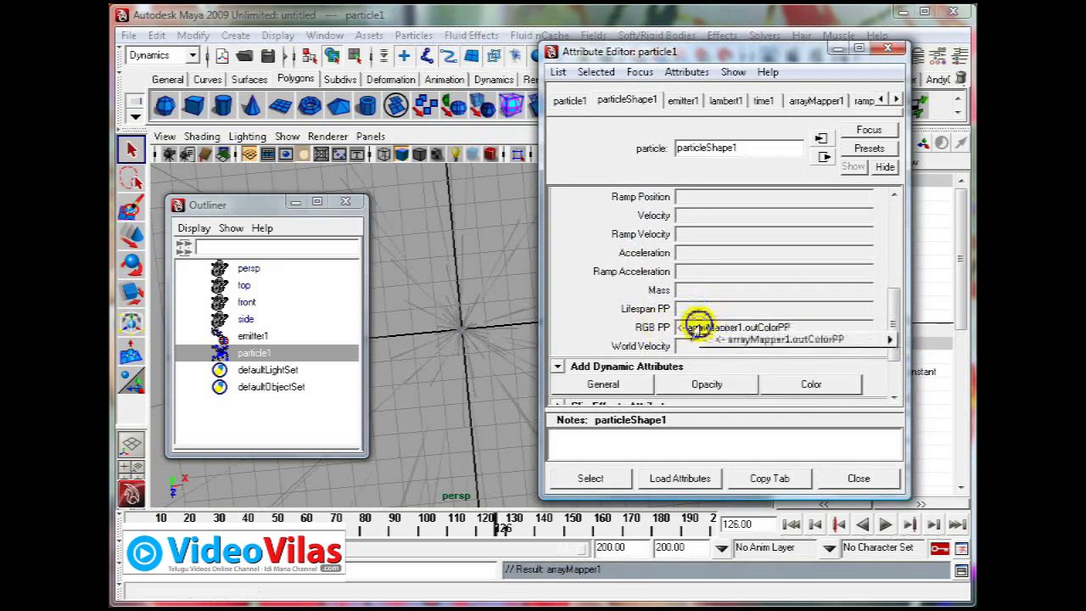
right_click(737, 327)
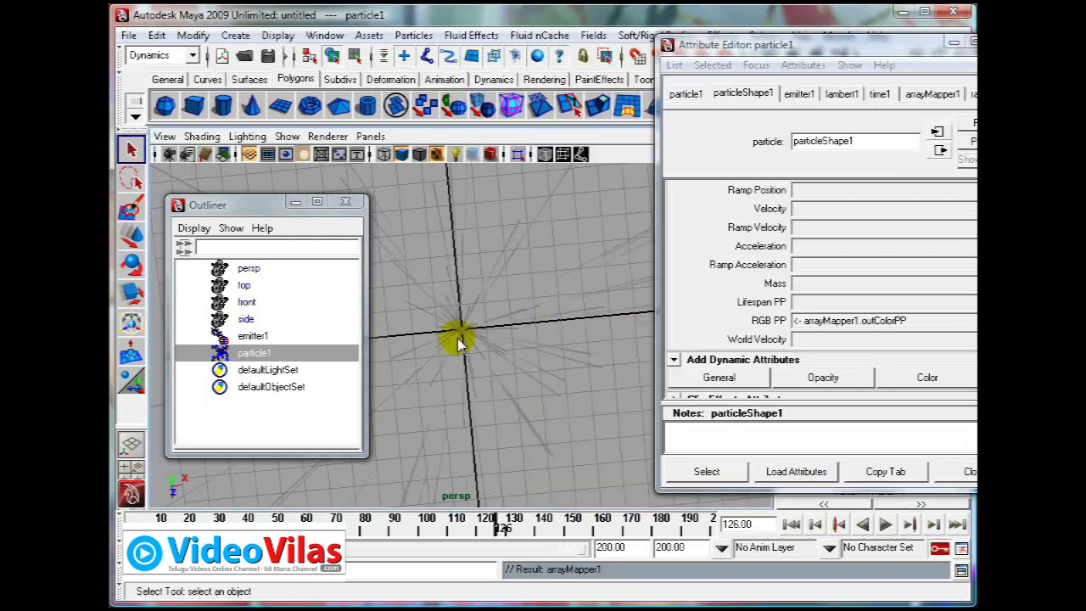
Recolour ramp1's entries to yellow and red-orange so the burst has a red core and yellow streaks.
click(838, 525)
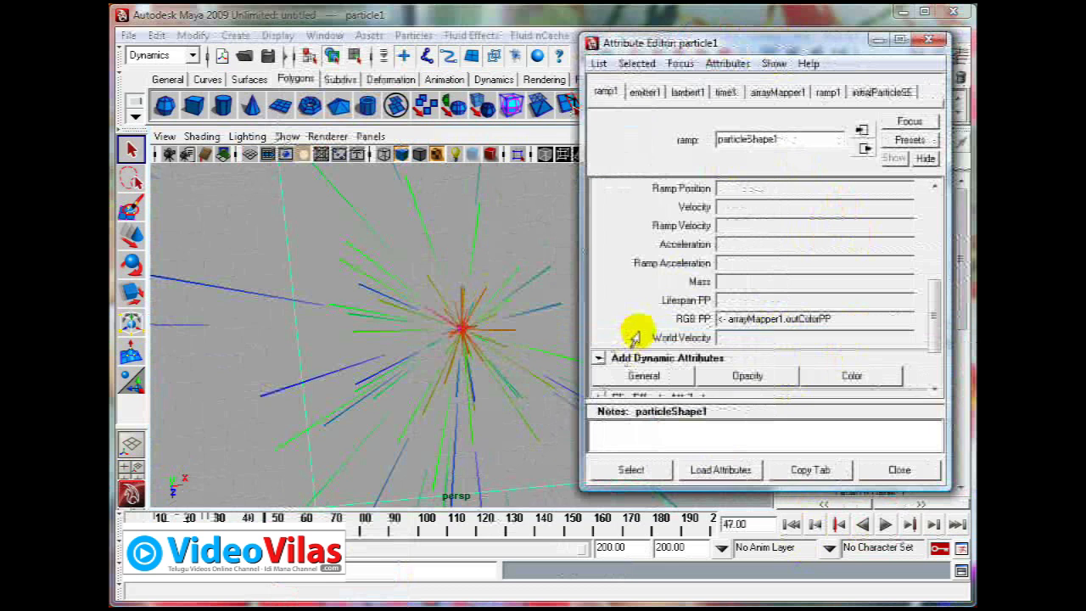
mouse_move(655, 146)
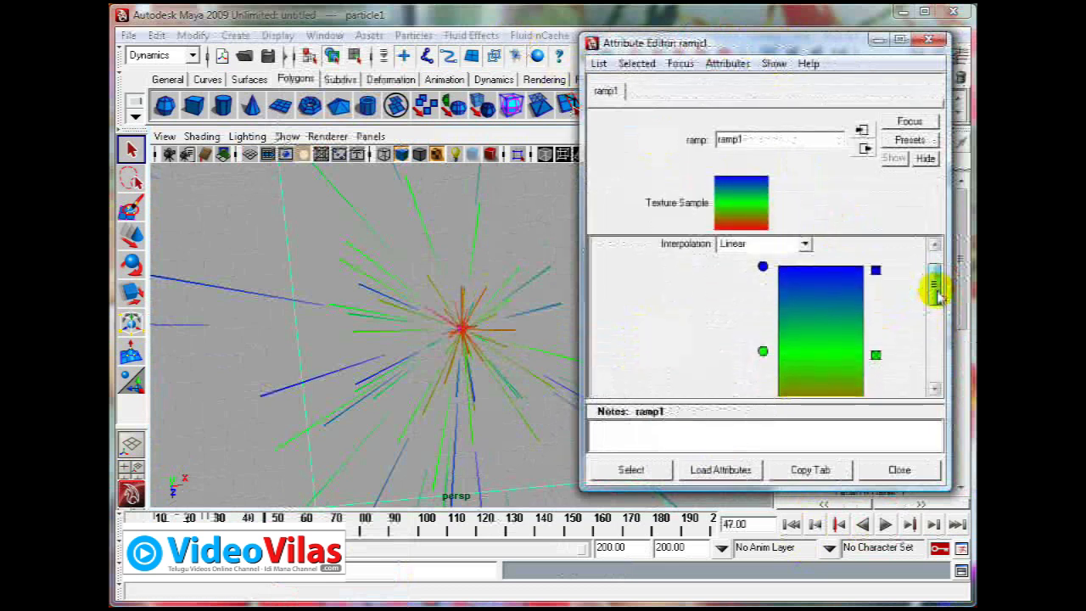
click(763, 283)
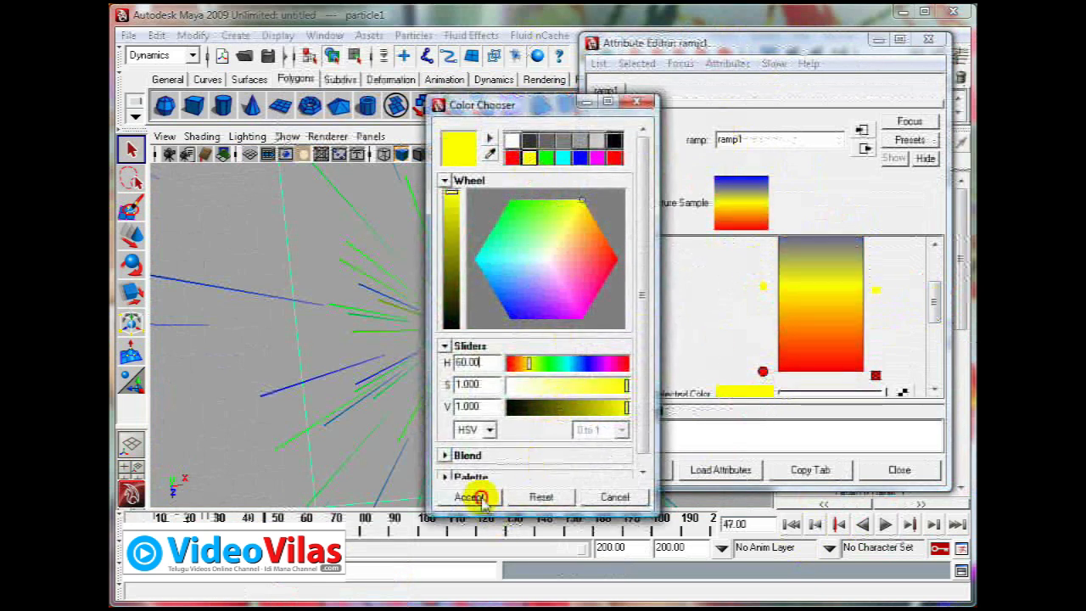
click(470, 496)
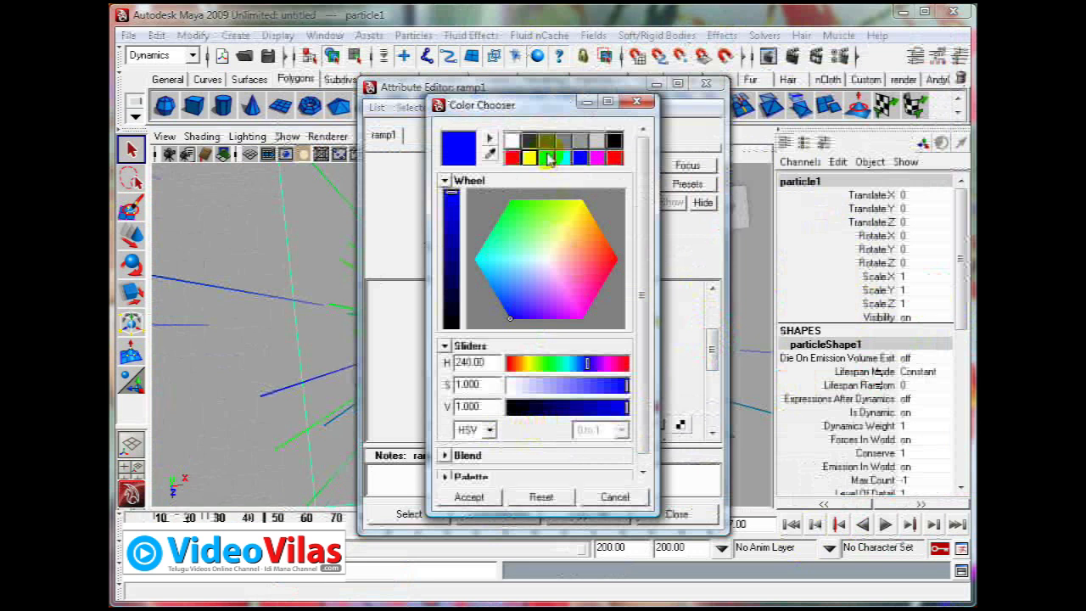
click(552, 246)
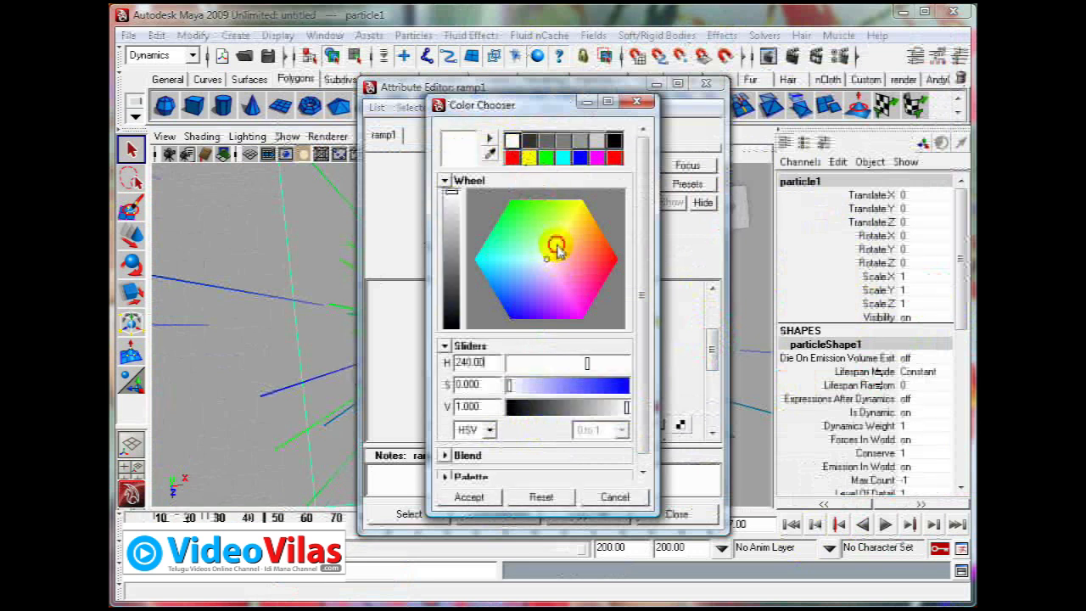
click(468, 495)
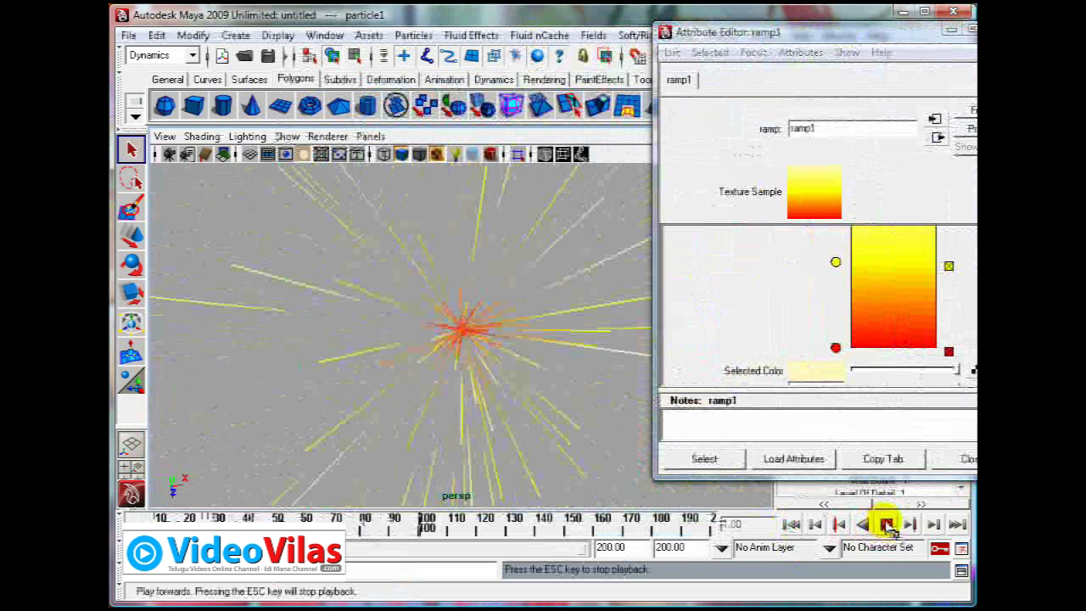
Play the burst and set particleShape1 to the Streak render type with colour accumulation and tail fade.
click(887, 526)
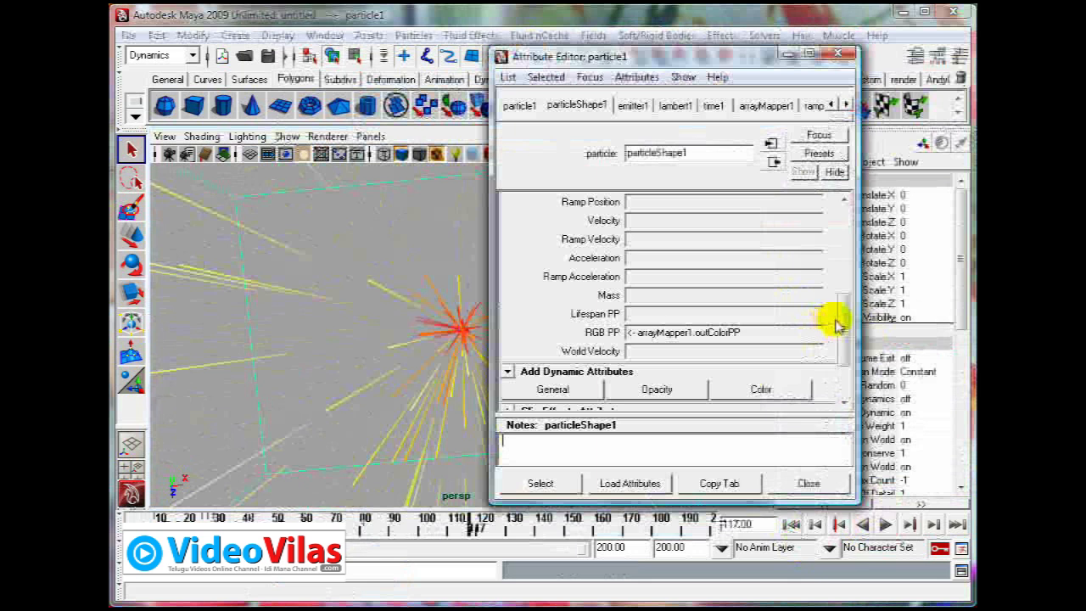
scroll(down, 3)
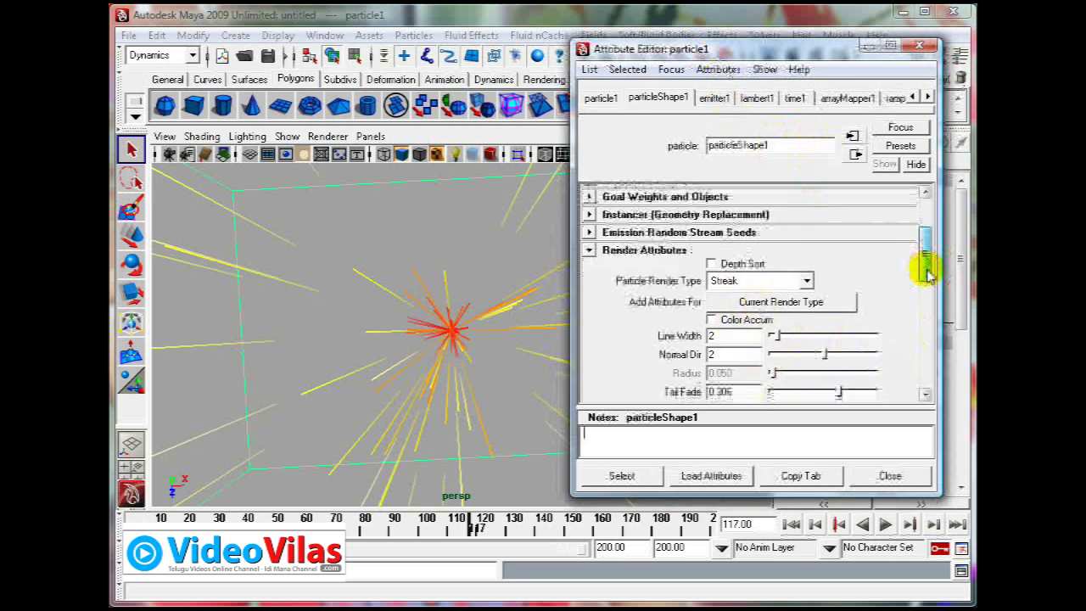
click(709, 301)
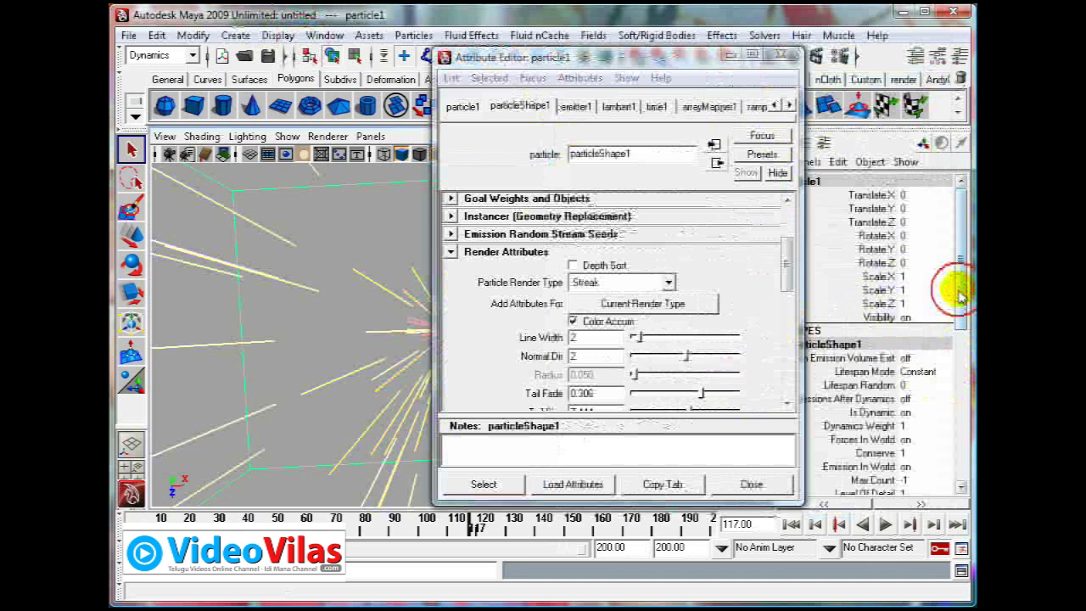
click(326, 34)
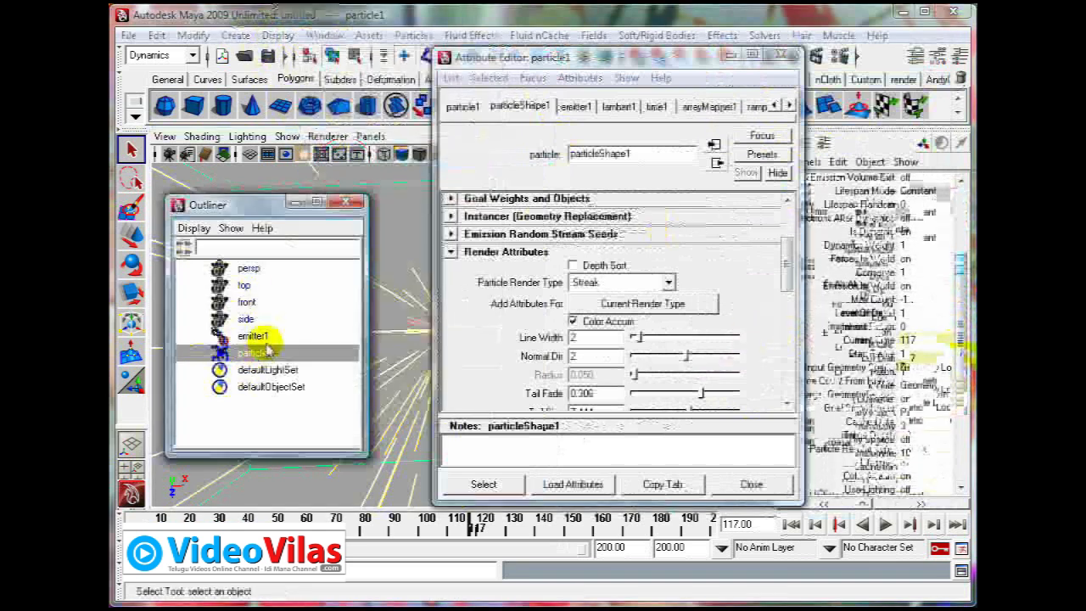
Load emitter1's attributes (directional, rate 200) and replay the burst from the start.
click(251, 336)
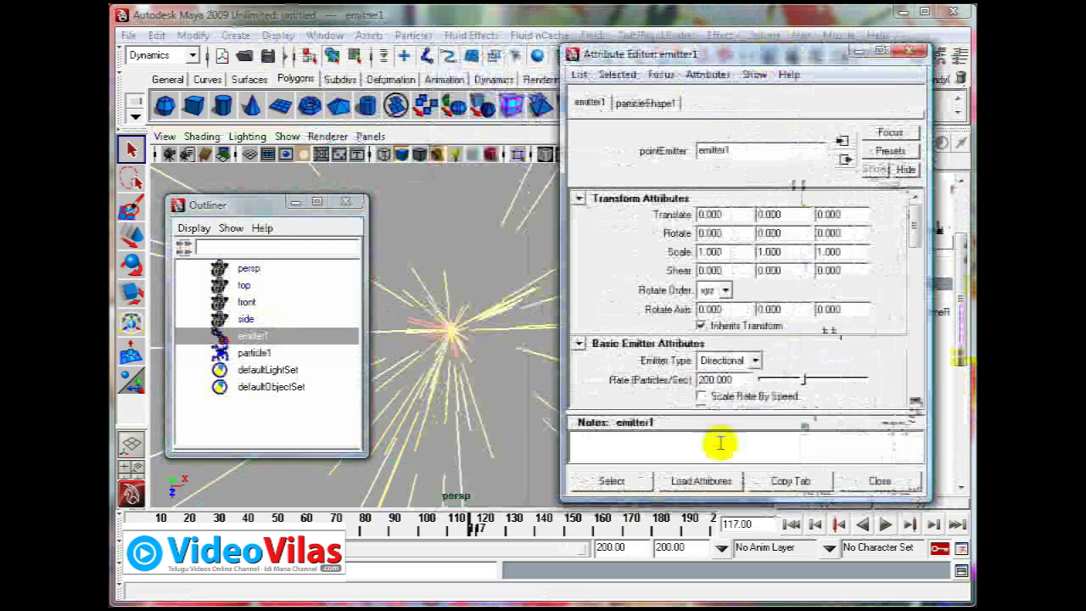
click(885, 526)
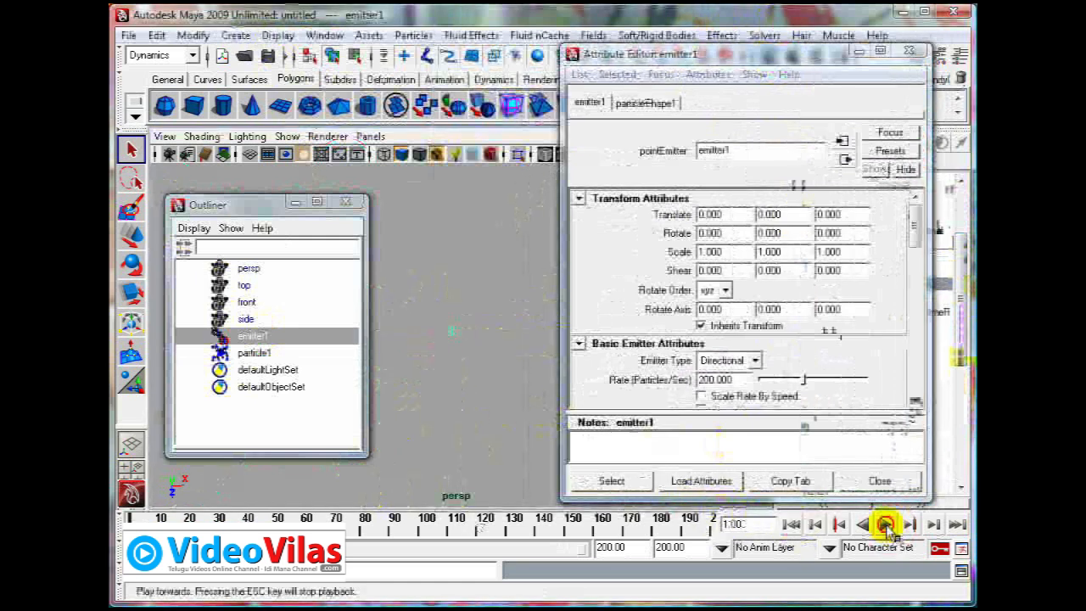
click(882, 523)
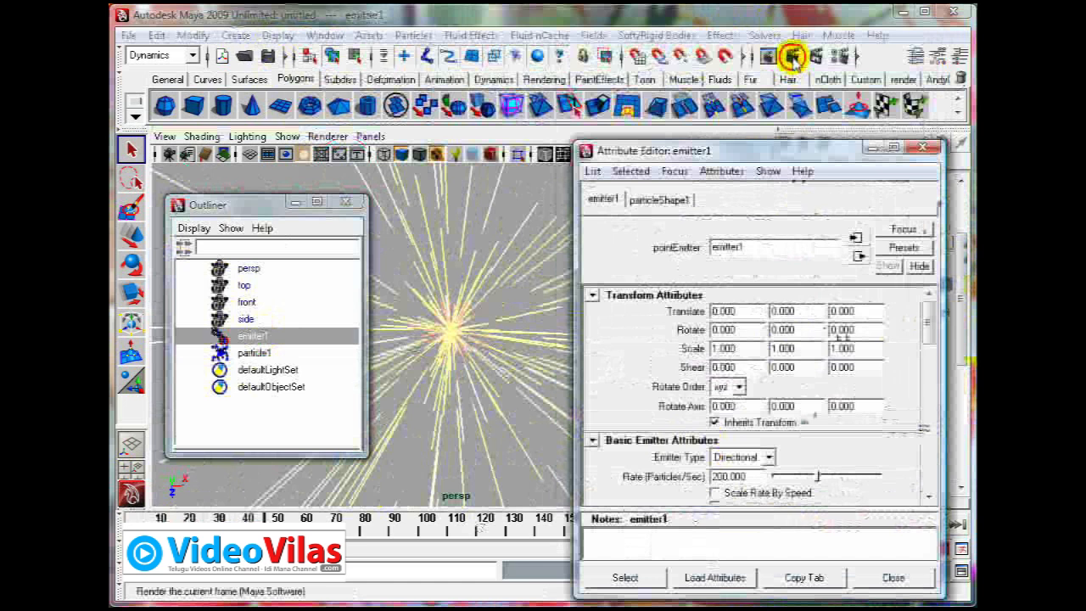
Switch Render Settings to Maya Hardware, render one test frame, then close the Render View and editor.
click(793, 56)
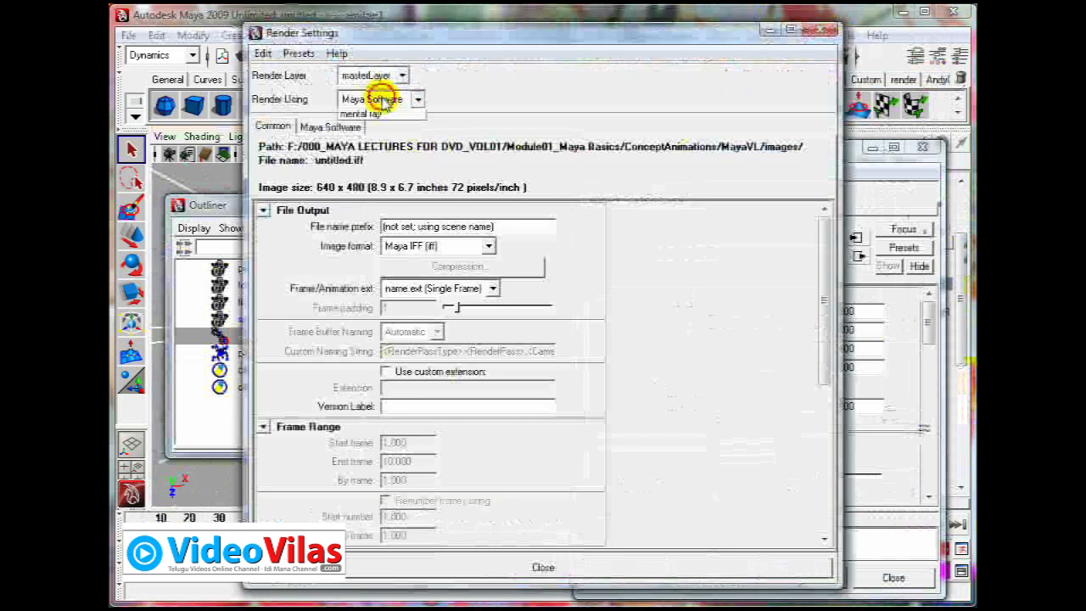
click(382, 112)
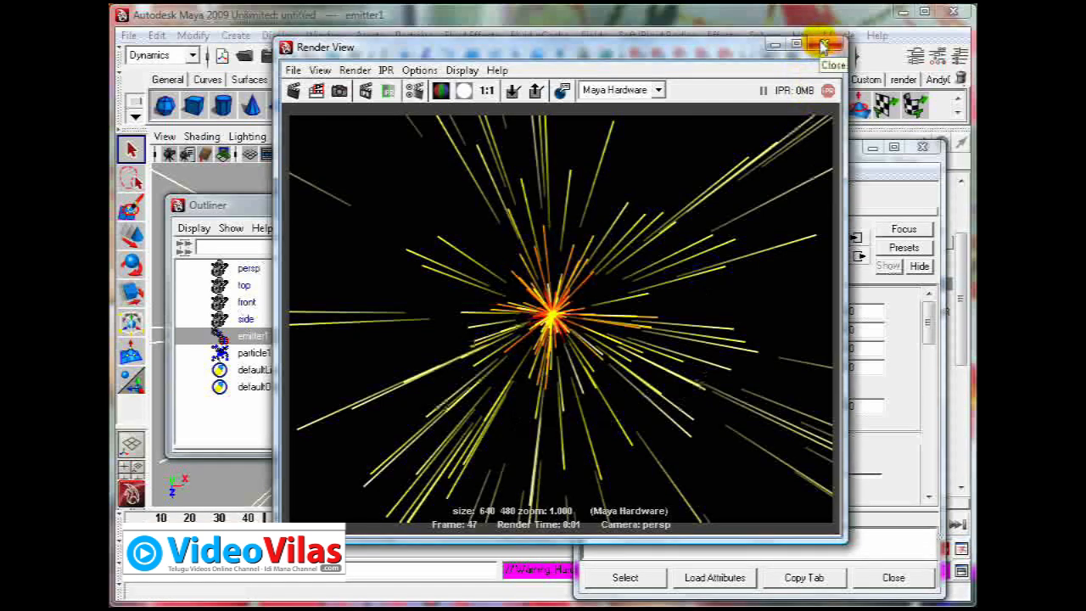
click(818, 41)
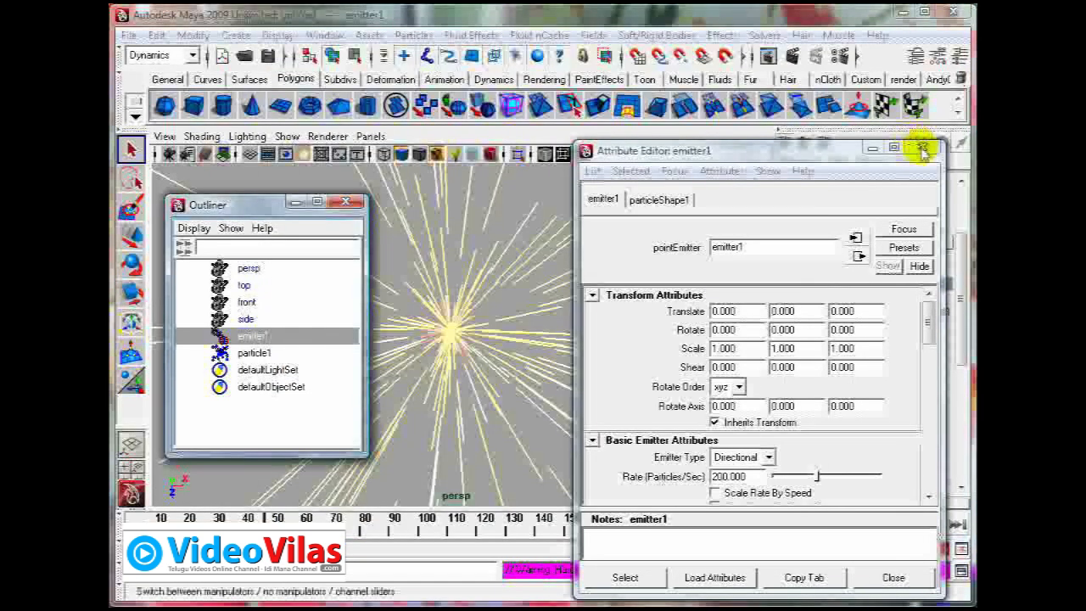
click(923, 148)
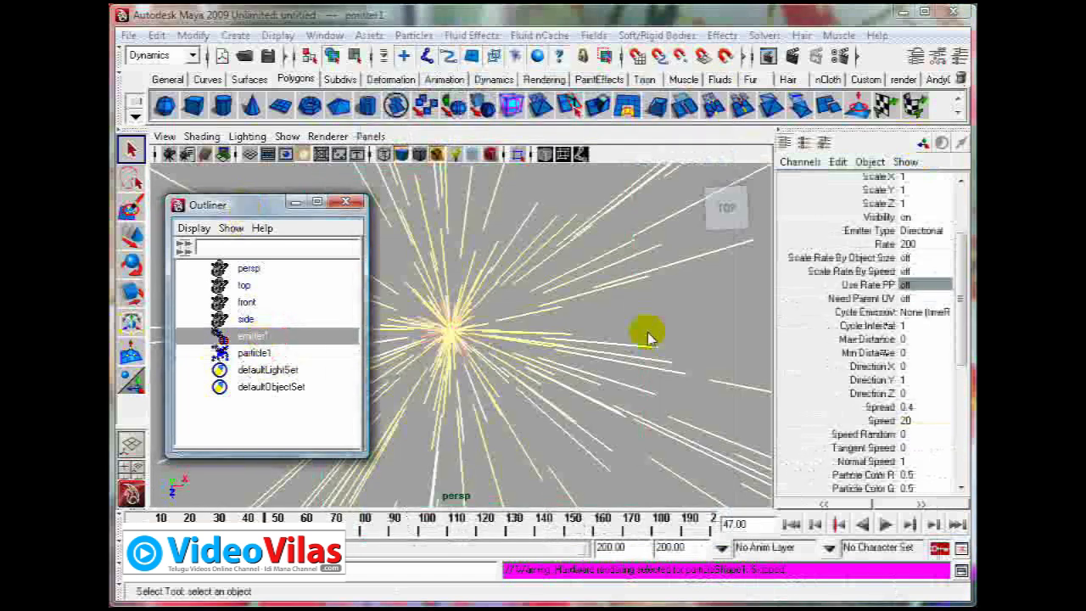
click(324, 34)
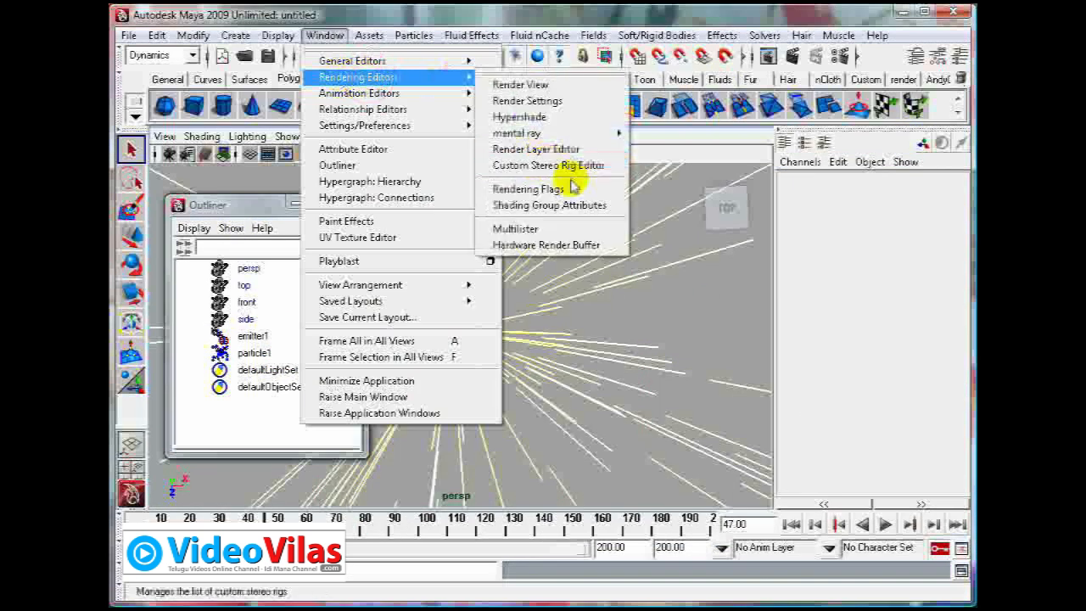
mouse_move(548, 244)
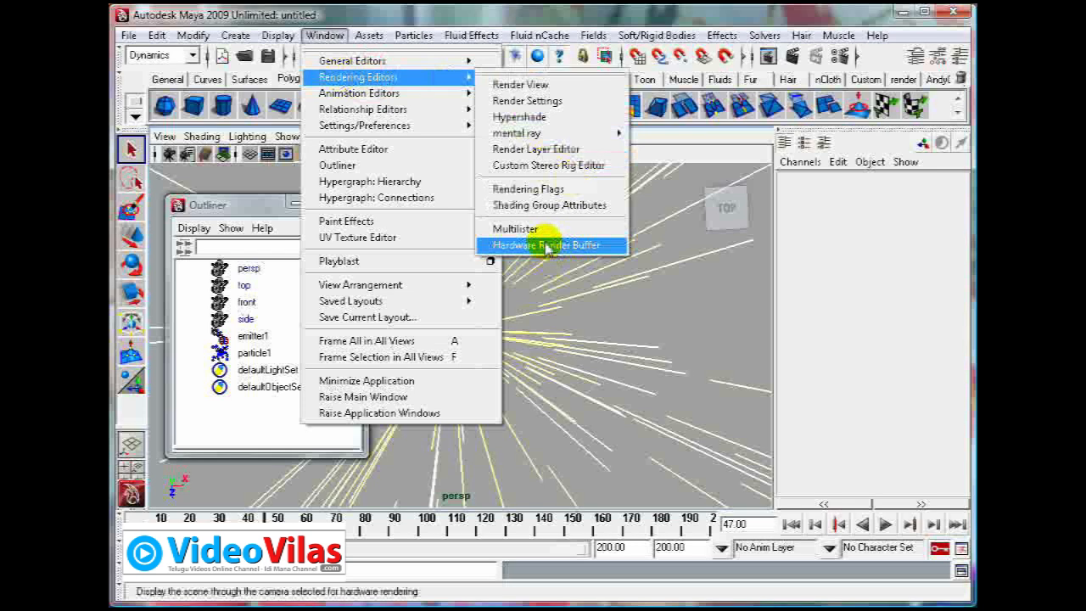
Review the Hardware Render Buffer's output attributes and test-render the yellow streak burst.
click(550, 245)
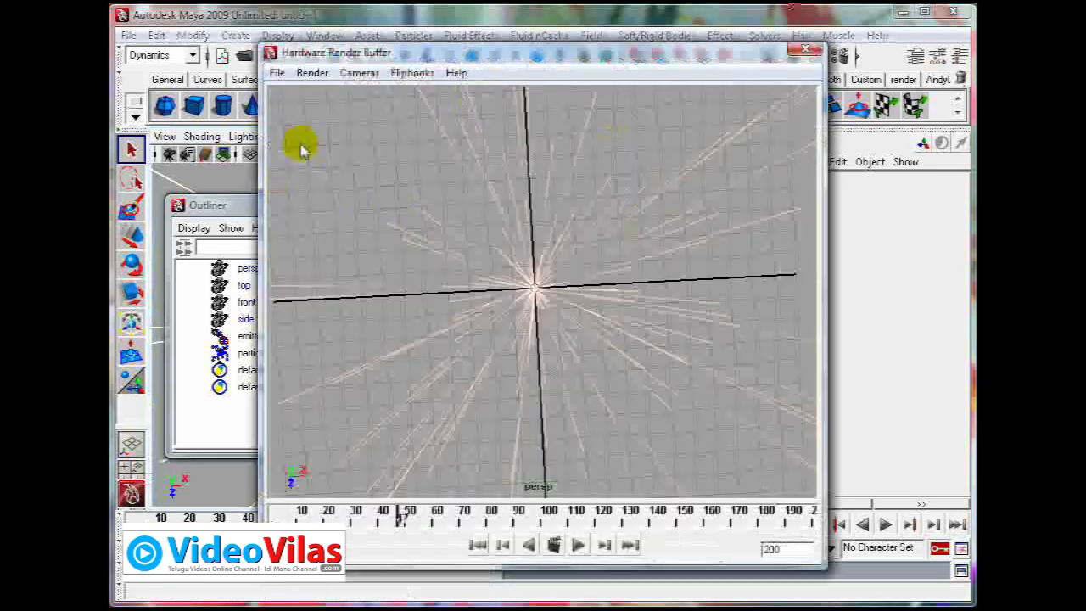
click(313, 71)
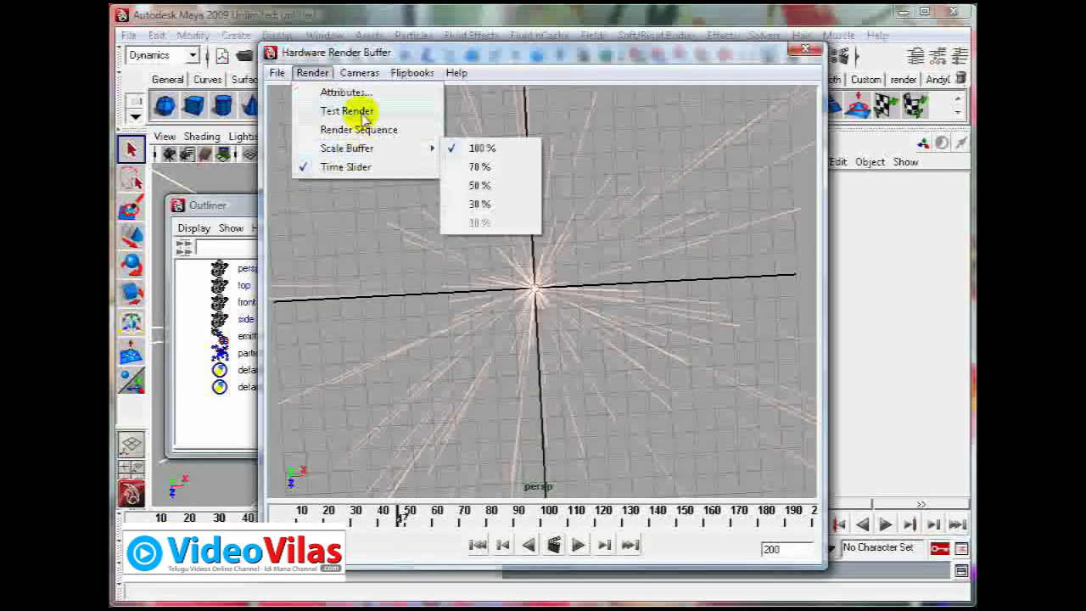
click(343, 92)
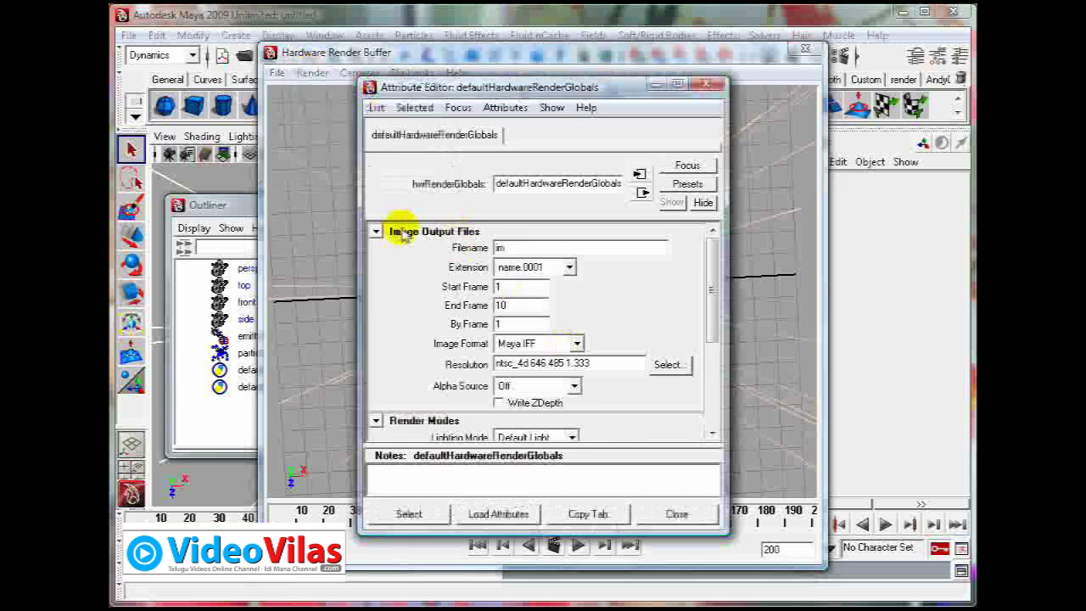
click(377, 231)
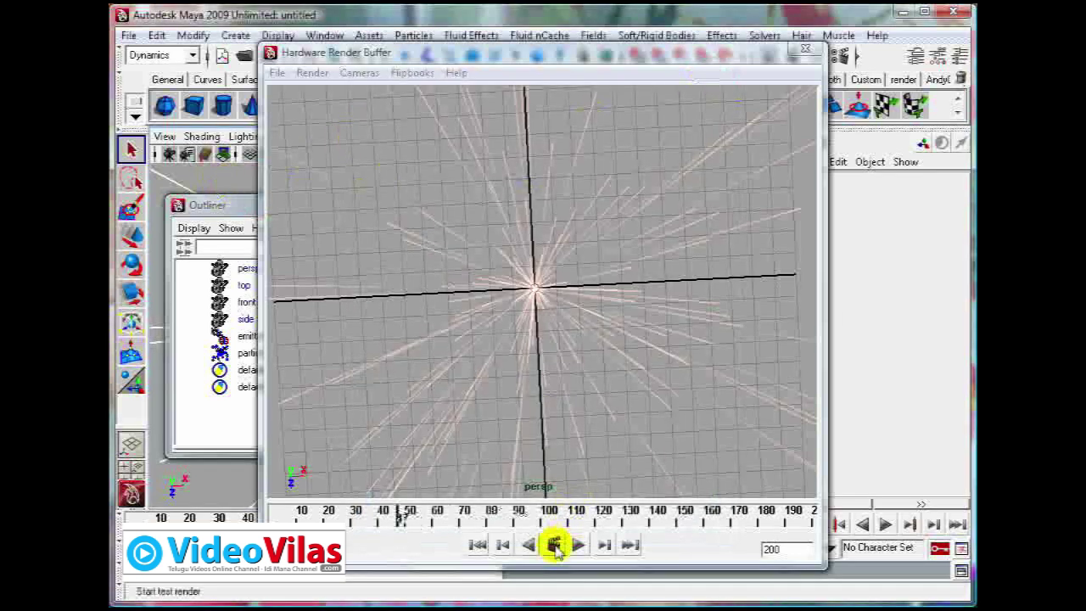
click(550, 546)
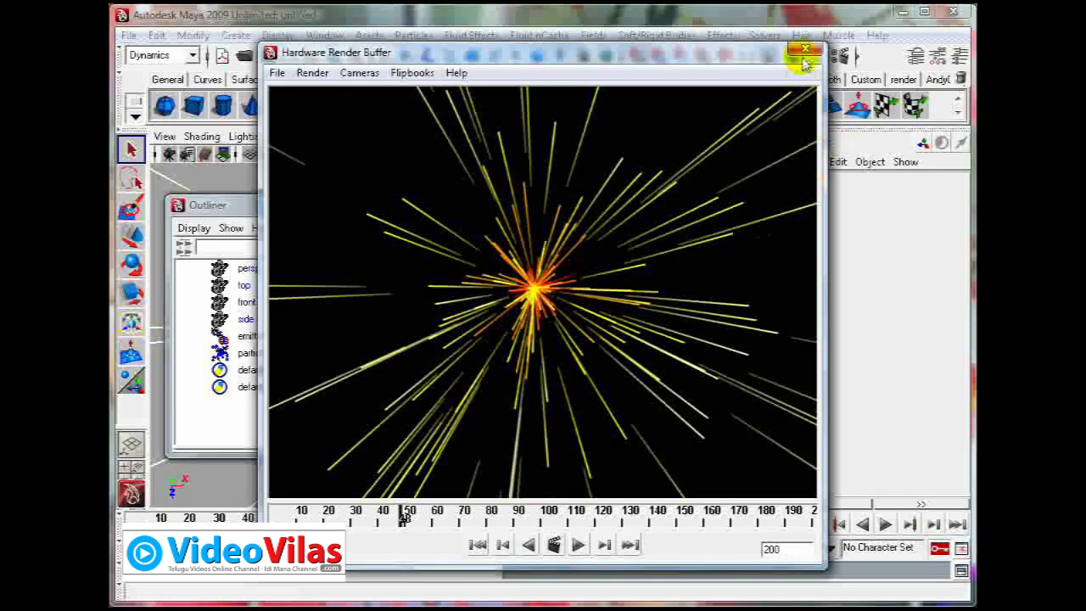
click(802, 47)
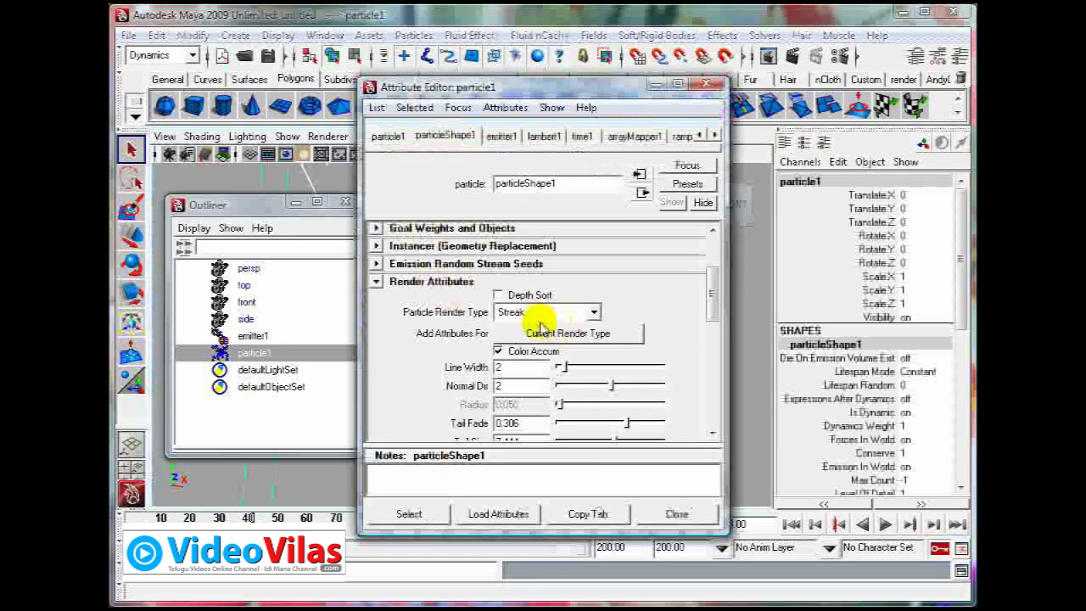
Set the particle render type to MultiStreak and reduce the streak tail size.
click(546, 312)
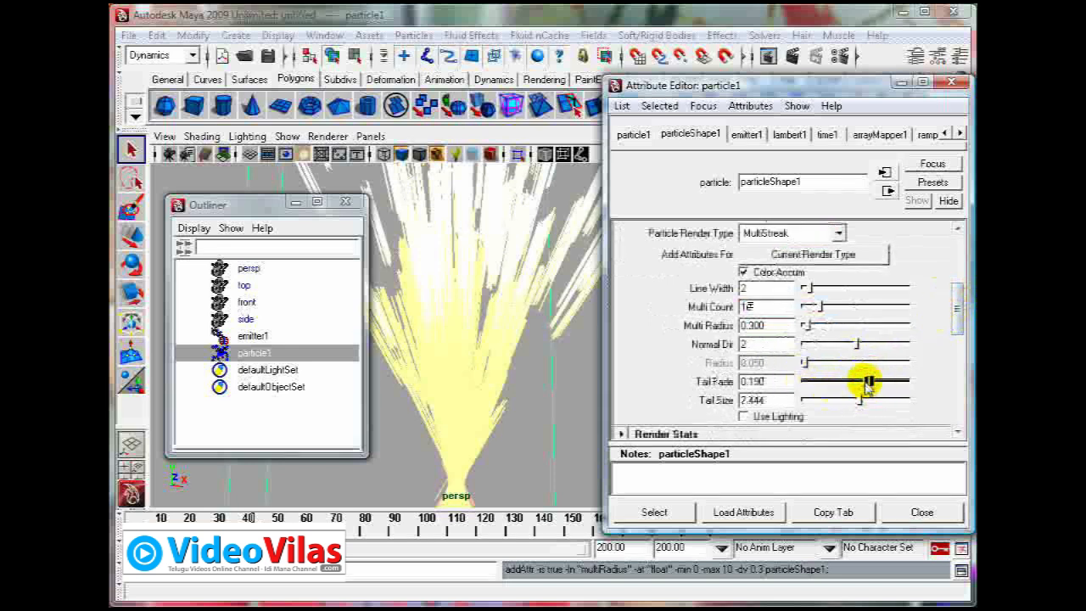
drag(872, 380, 857, 399)
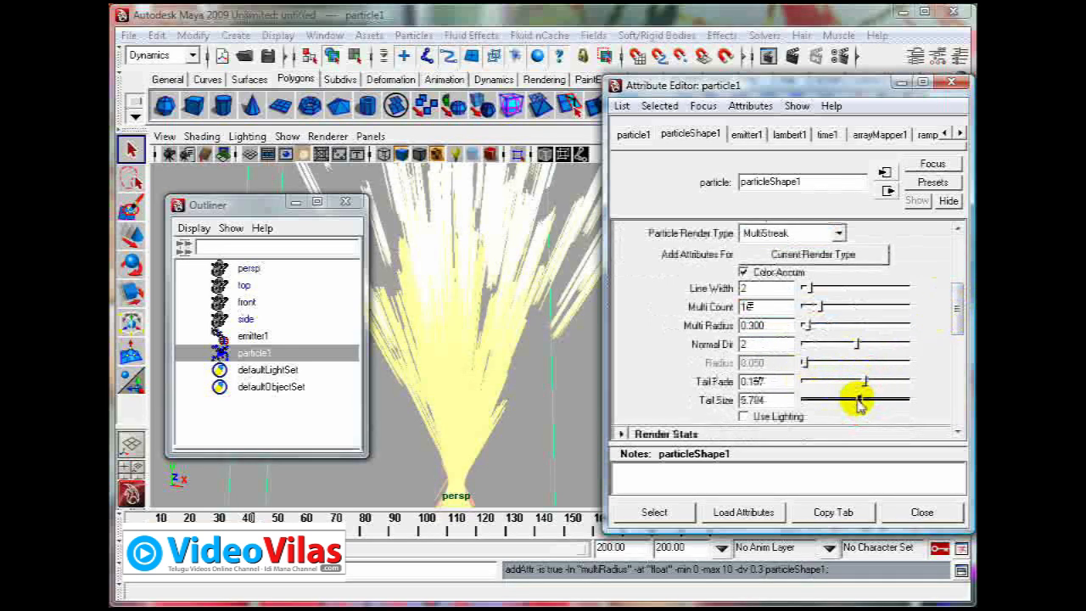
drag(869, 381, 857, 400)
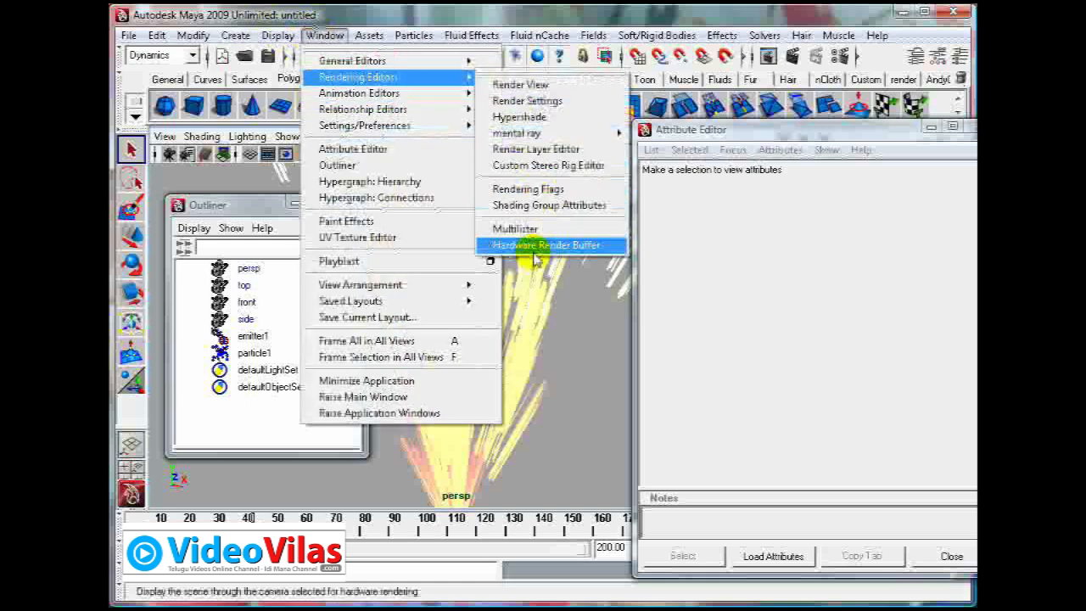
Render the burst in the Hardware Render Buffer, now showing solid red streaks.
click(550, 244)
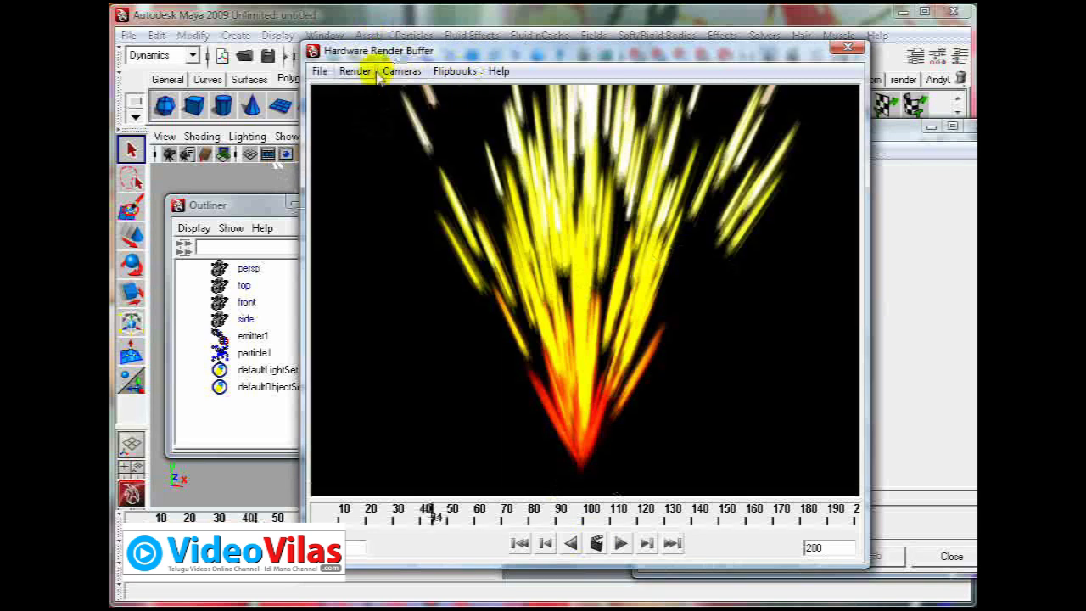
click(363, 72)
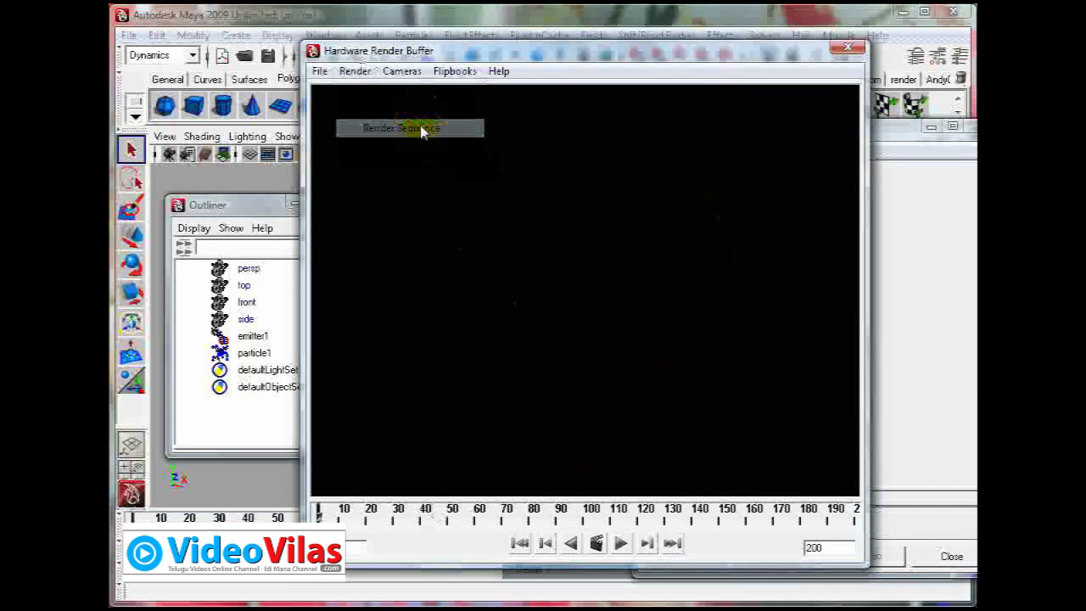
click(410, 127)
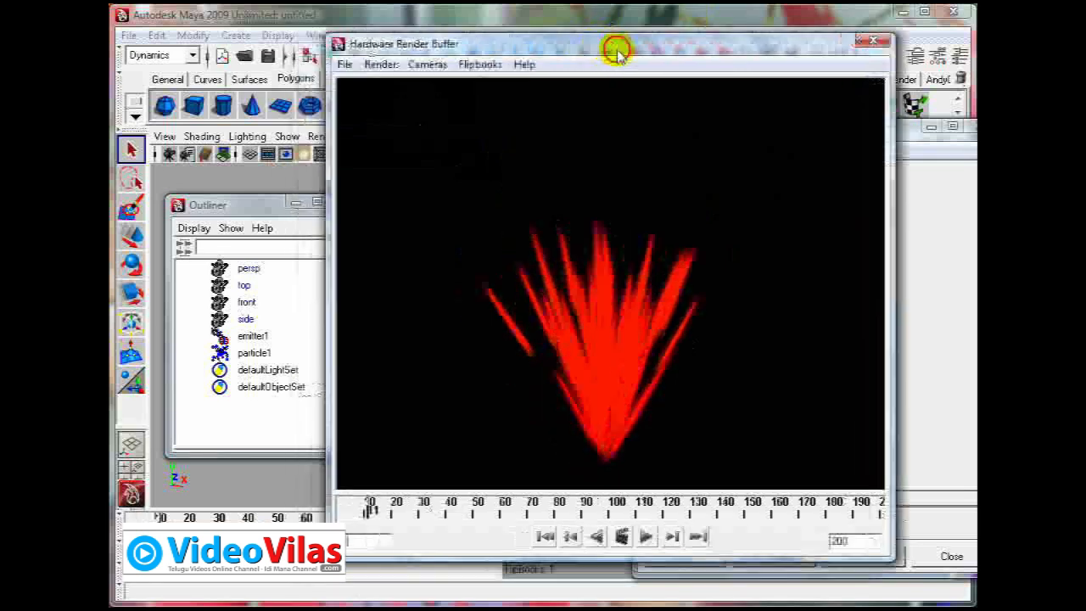
click(377, 65)
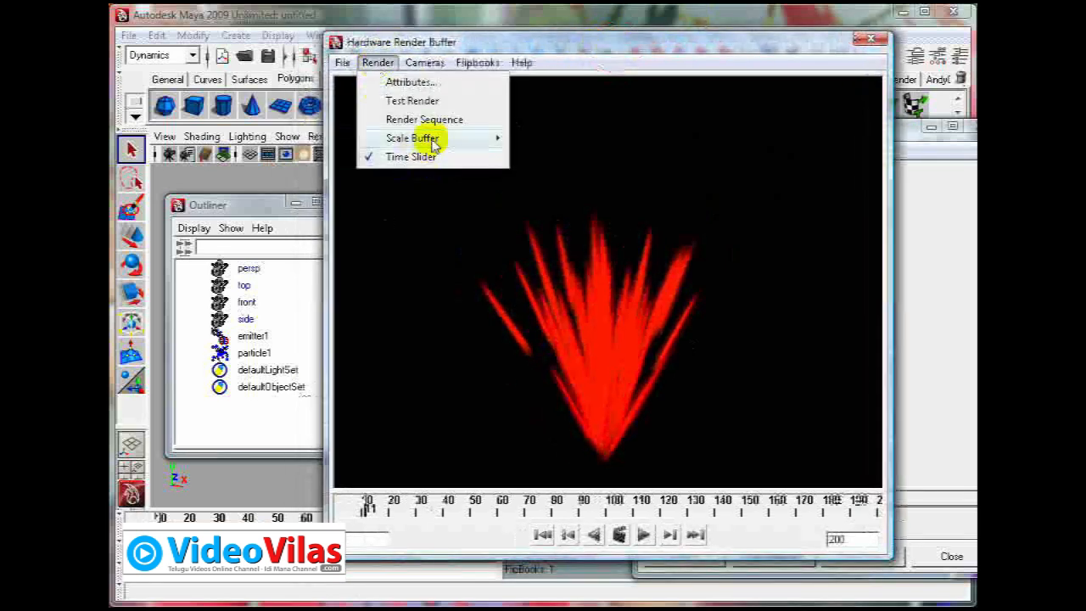
Set the hardware render output range to end at frame 120 and choose an image format.
click(411, 81)
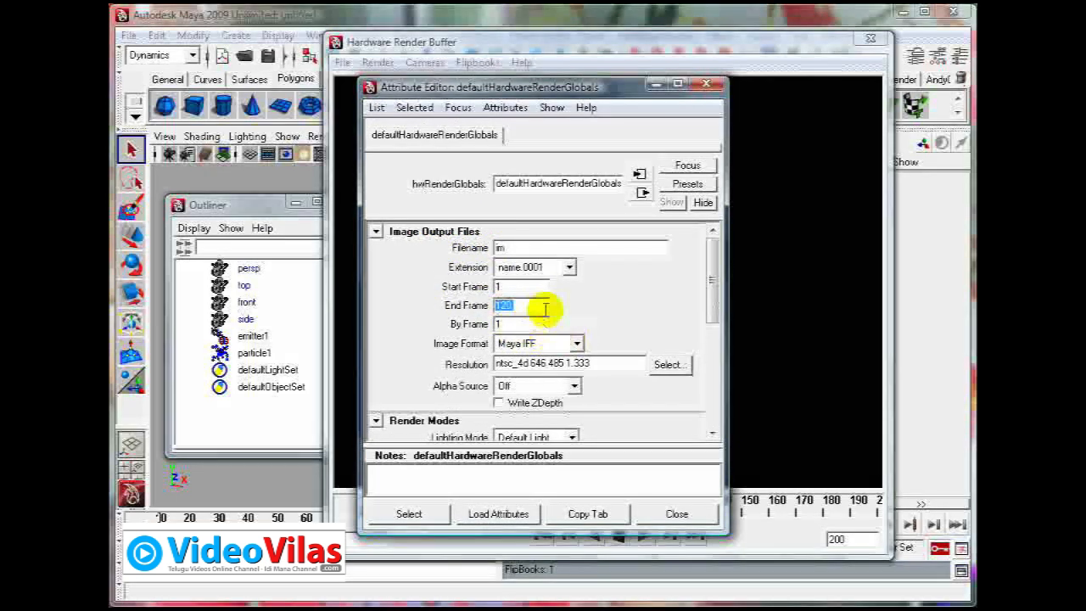
click(581, 343)
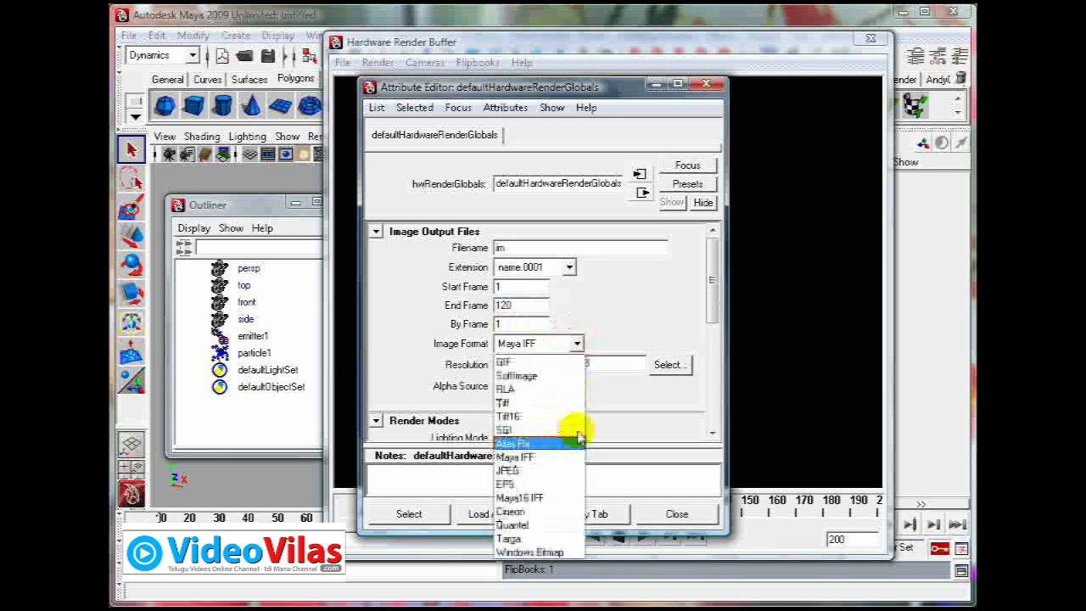
mouse_move(518, 415)
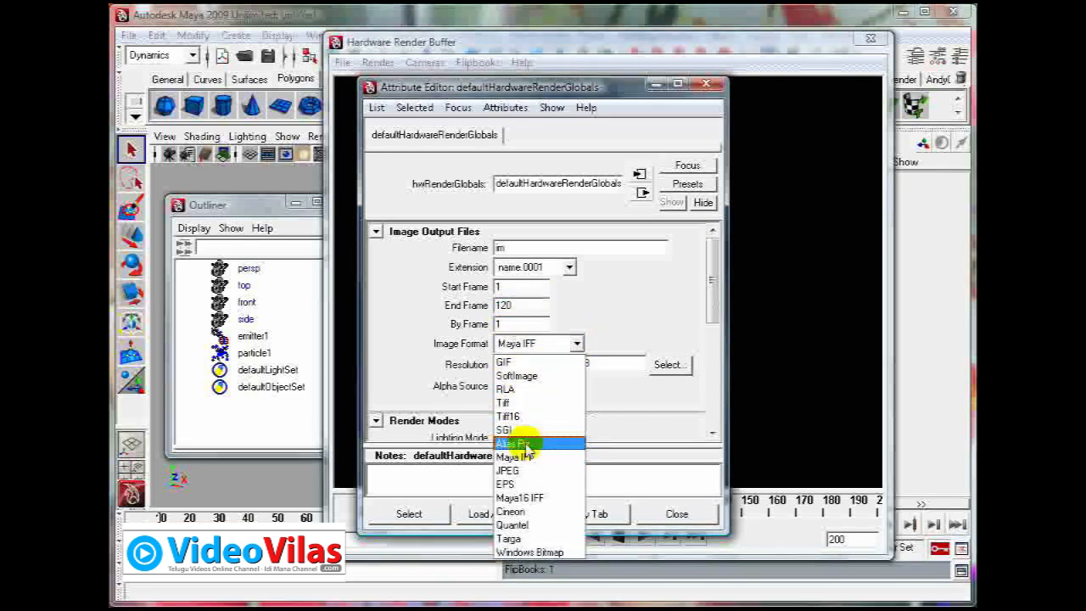
click(516, 540)
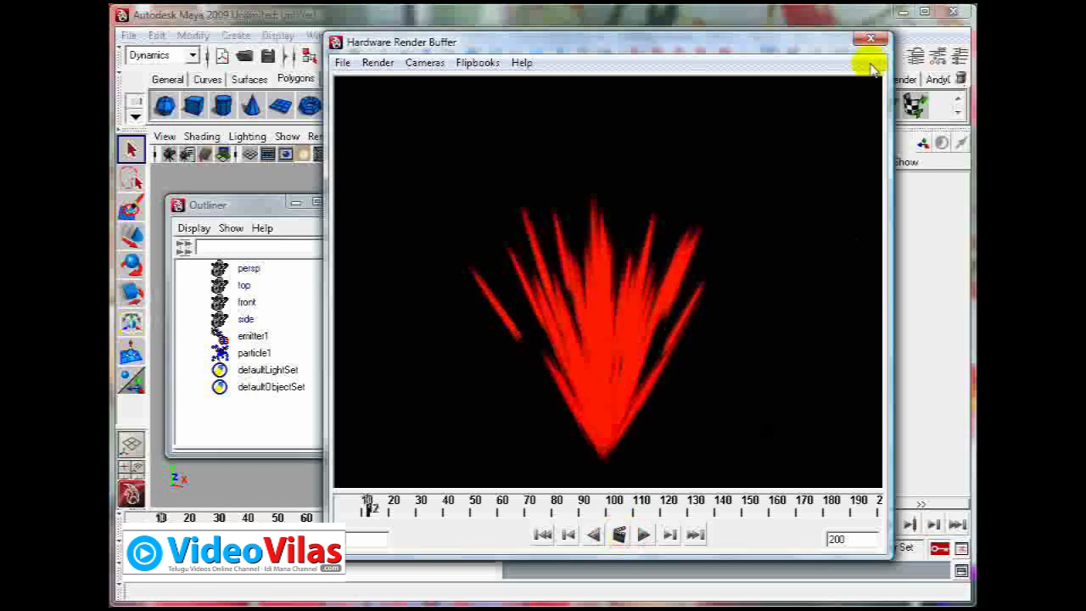
Replay the burst, look down on it from above, and render the current frame of red multi-streaks.
click(868, 41)
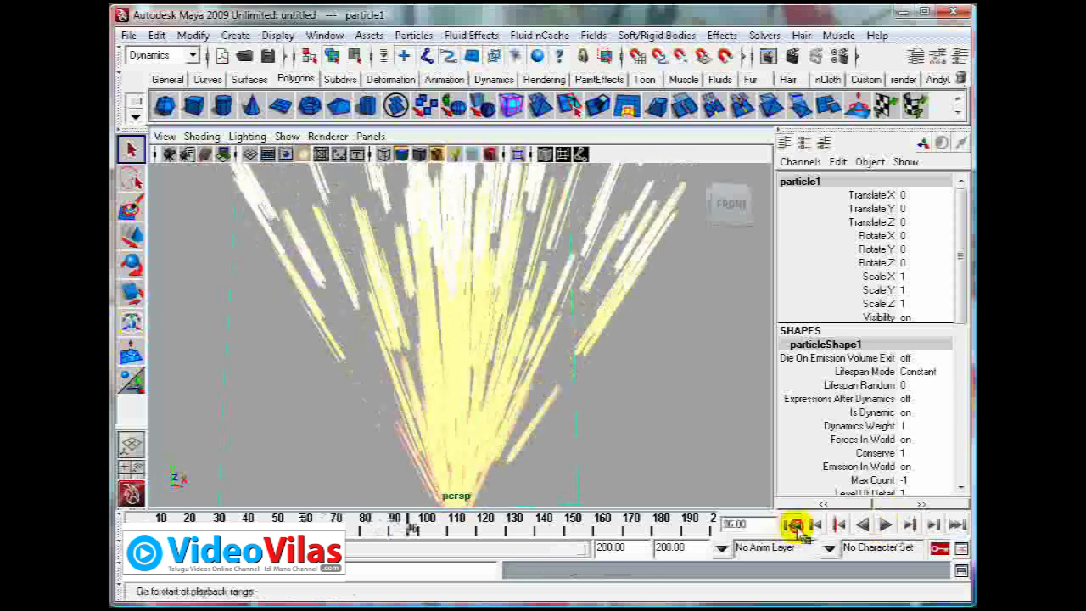
click(886, 525)
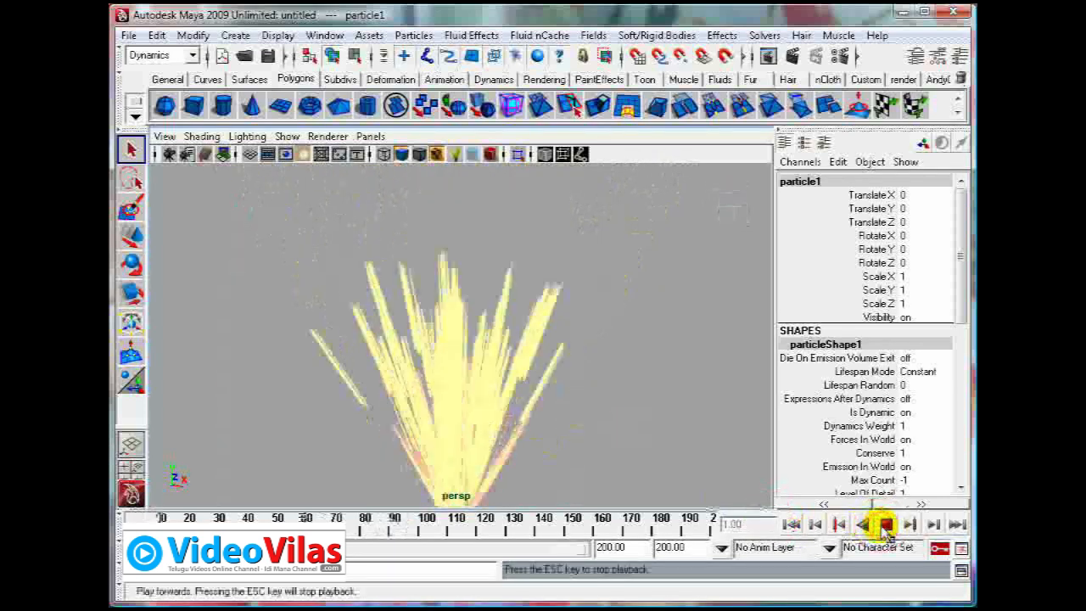
click(885, 526)
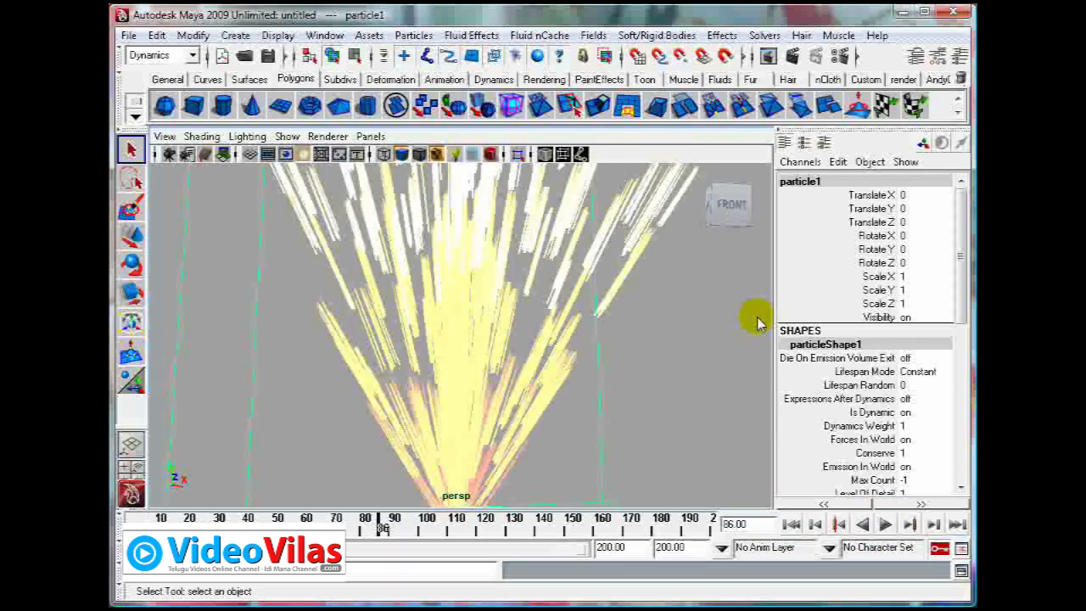
drag(755, 323, 590, 349)
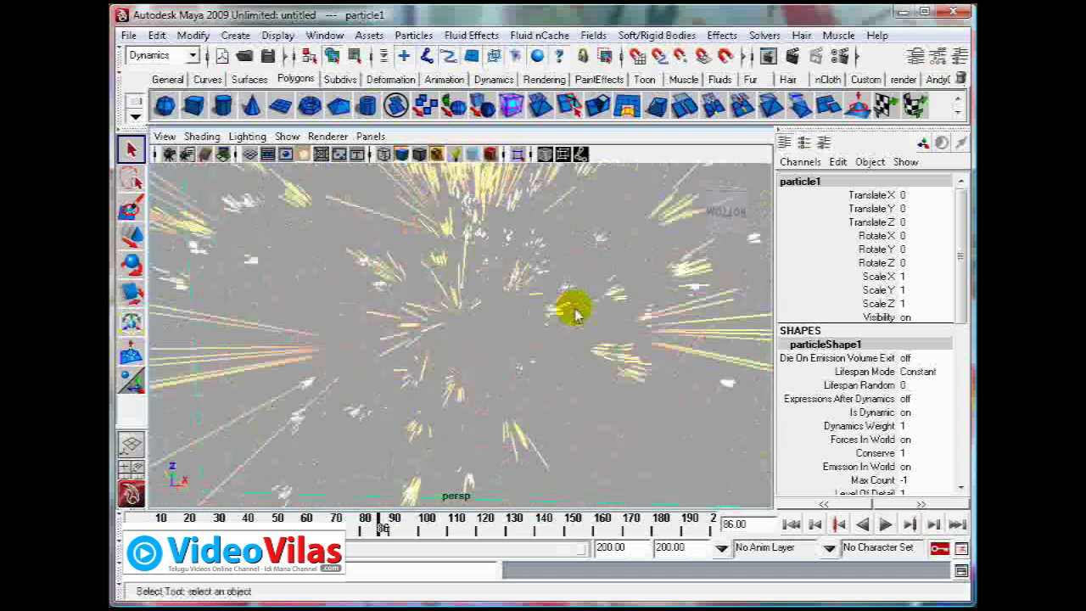
click(886, 523)
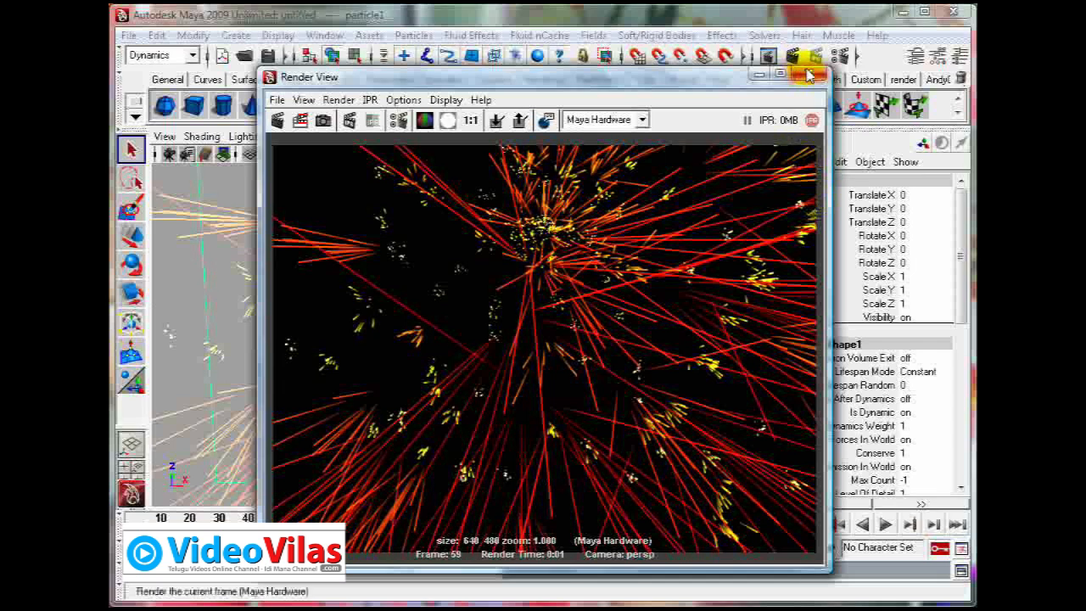
Play the rendered red streak burst sequence frame by frame in FCheck, then replay it.
click(808, 75)
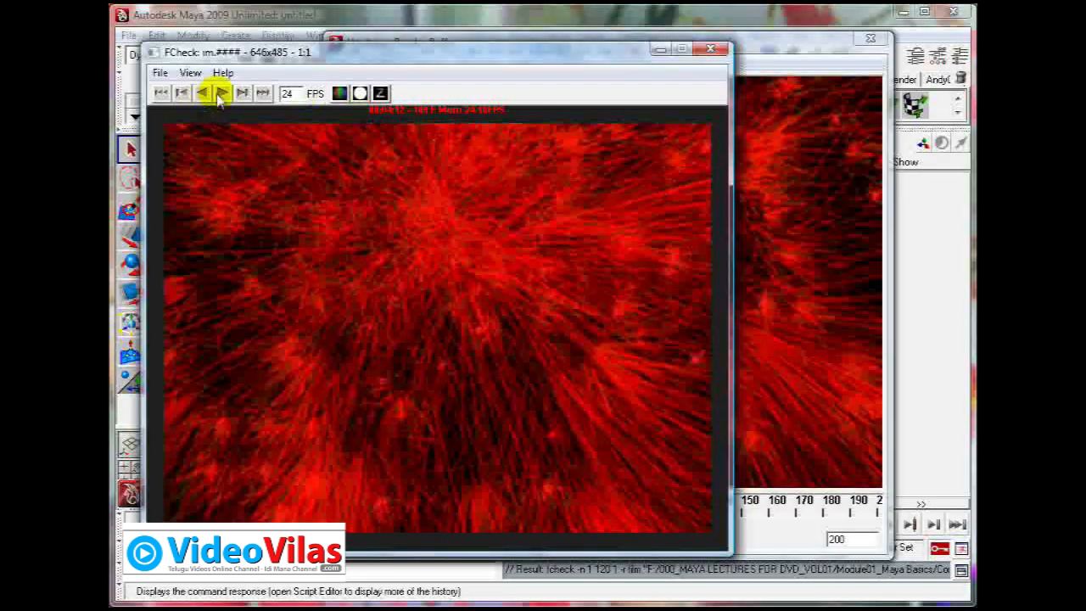
click(214, 93)
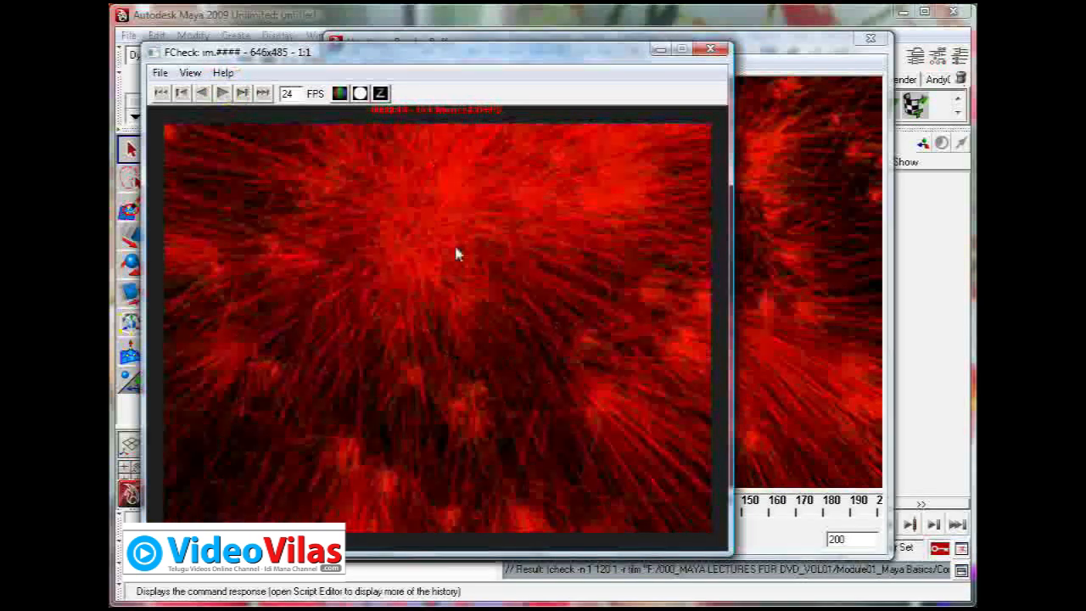
click(224, 93)
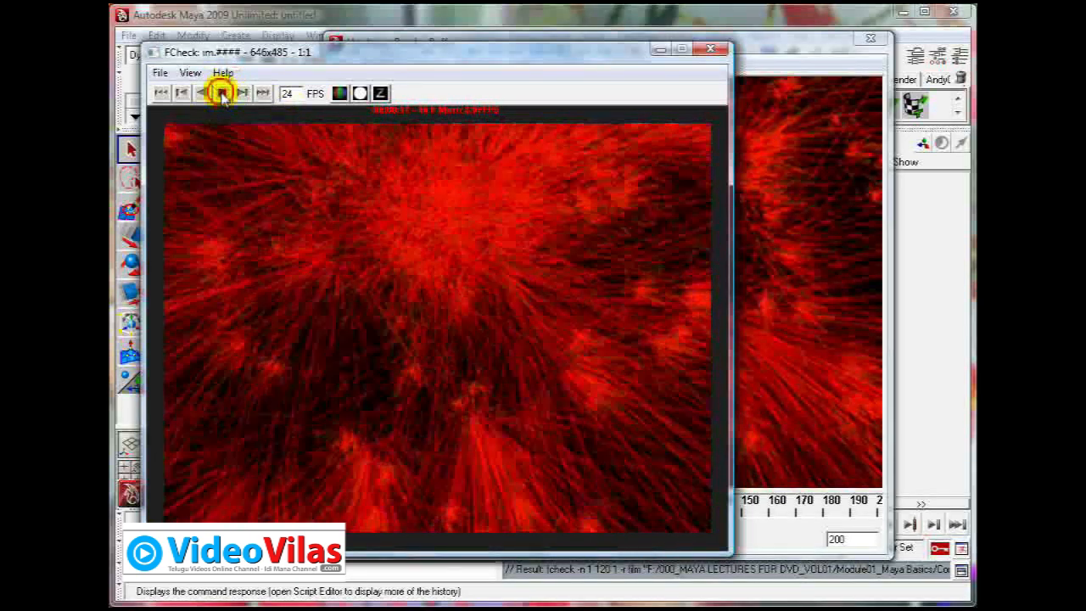
click(219, 94)
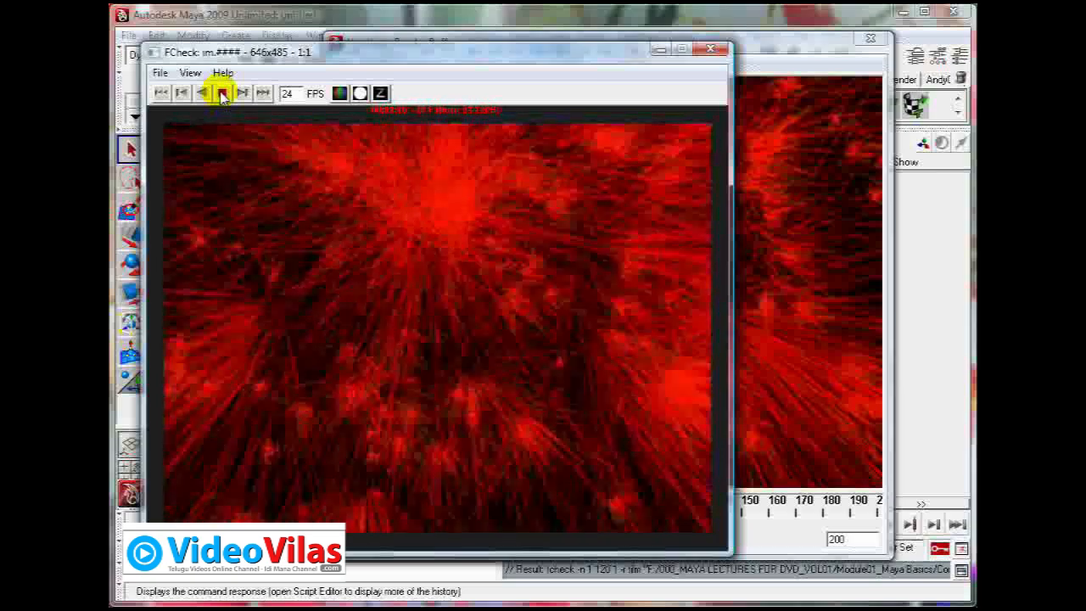